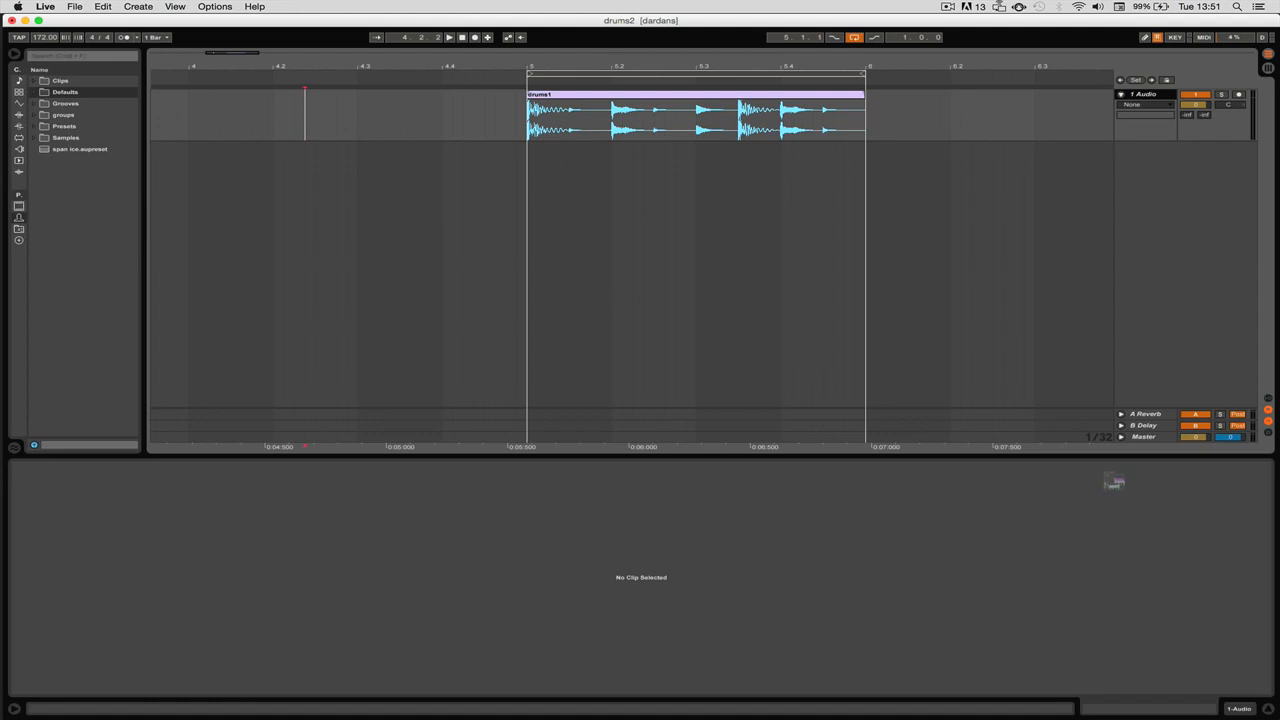
- Select the Master track and unfold it to show its FF Pro-L limiter chain
click(1143, 436)
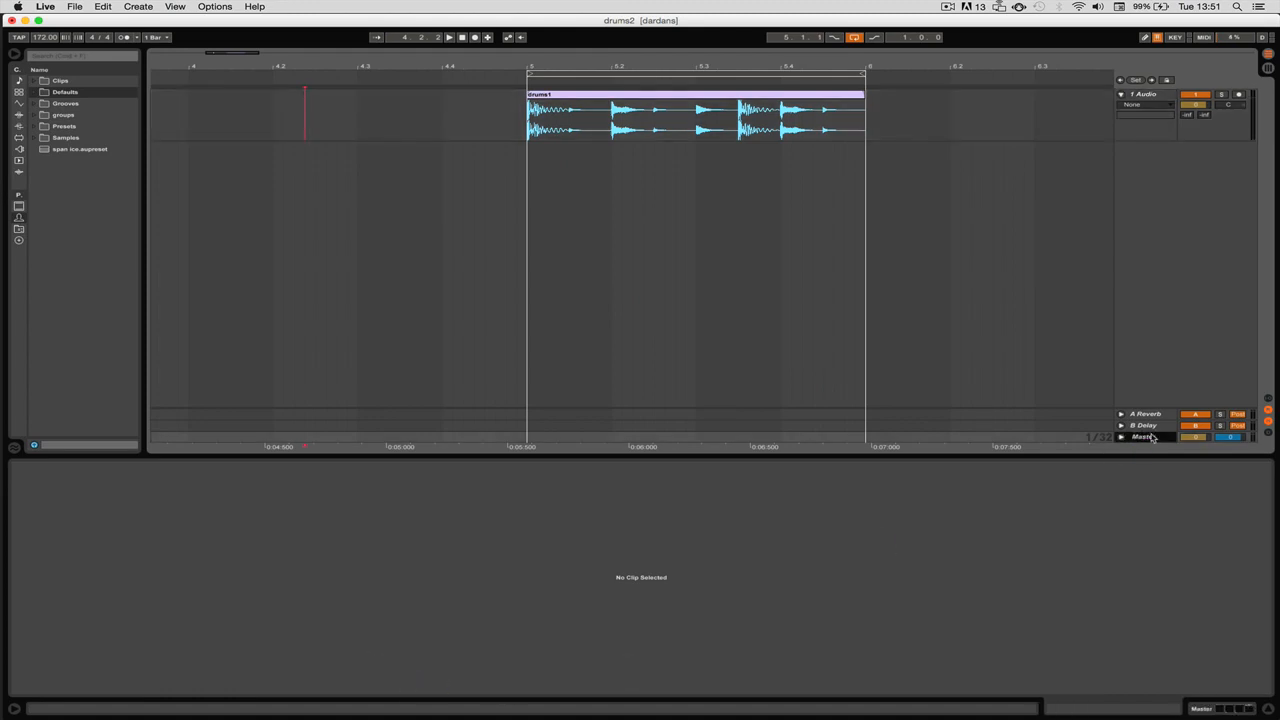
click(1143, 436)
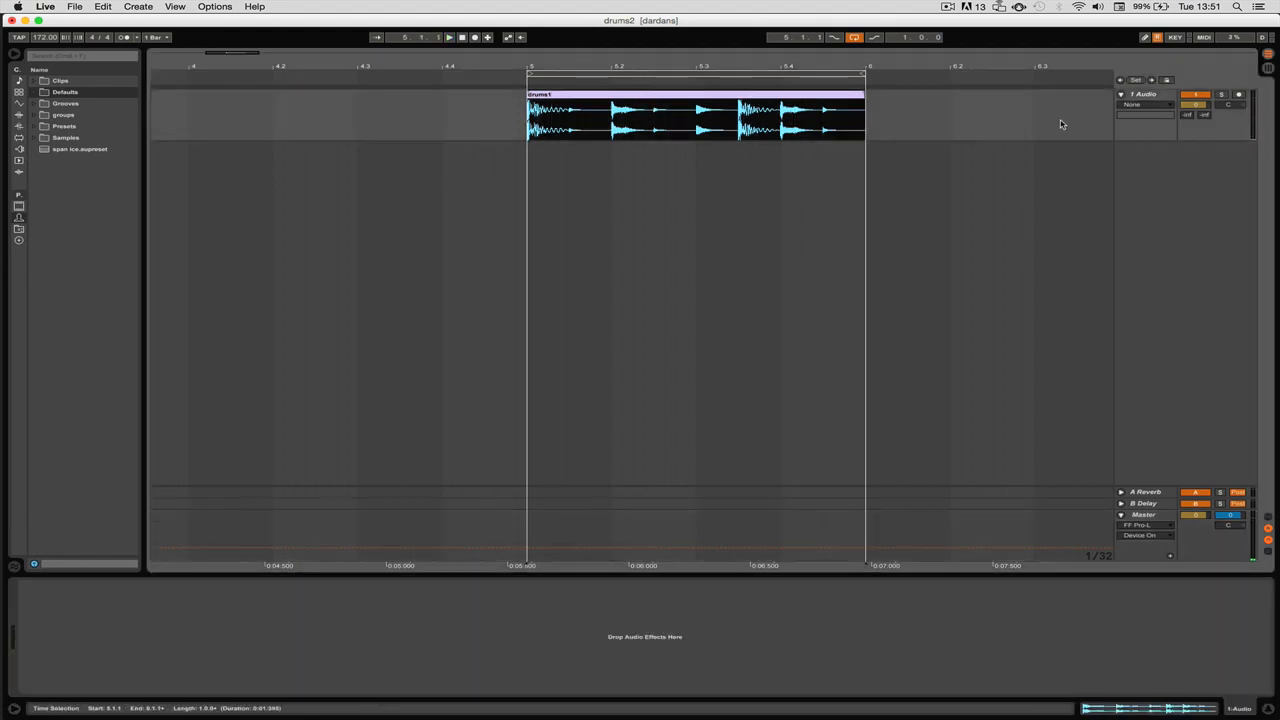
mouse_move(1164, 446)
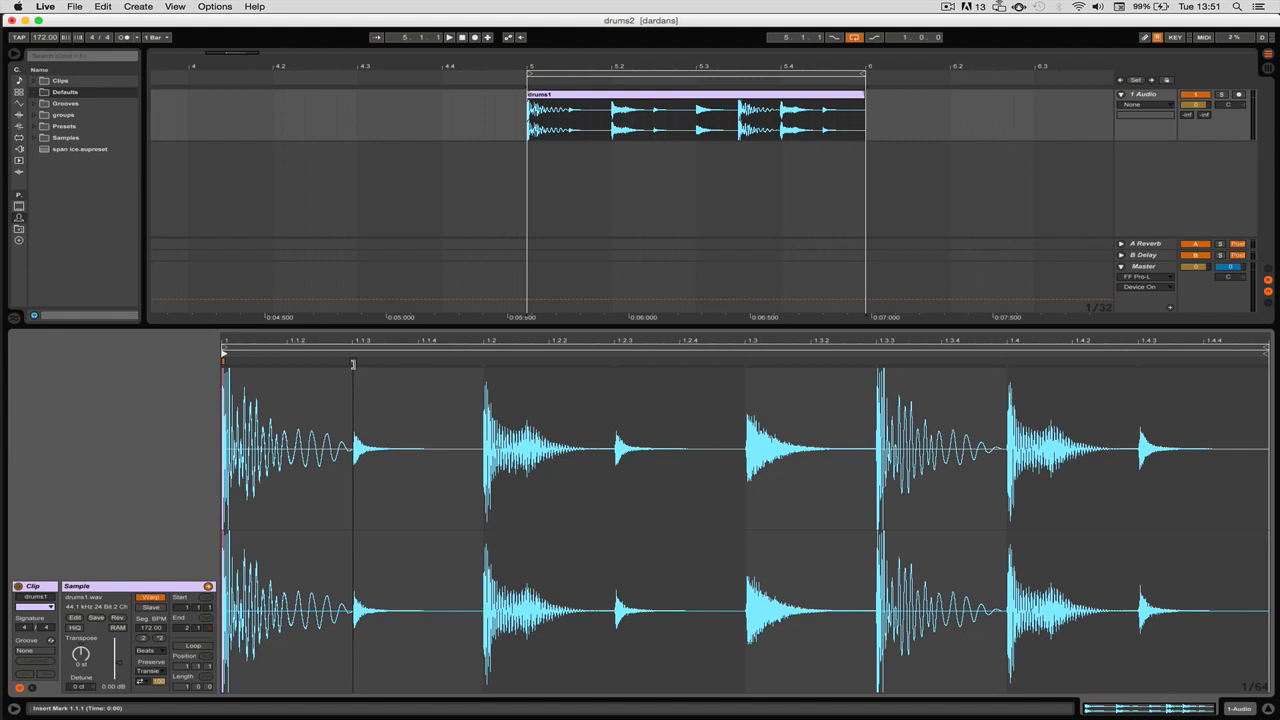
mouse_move(585, 362)
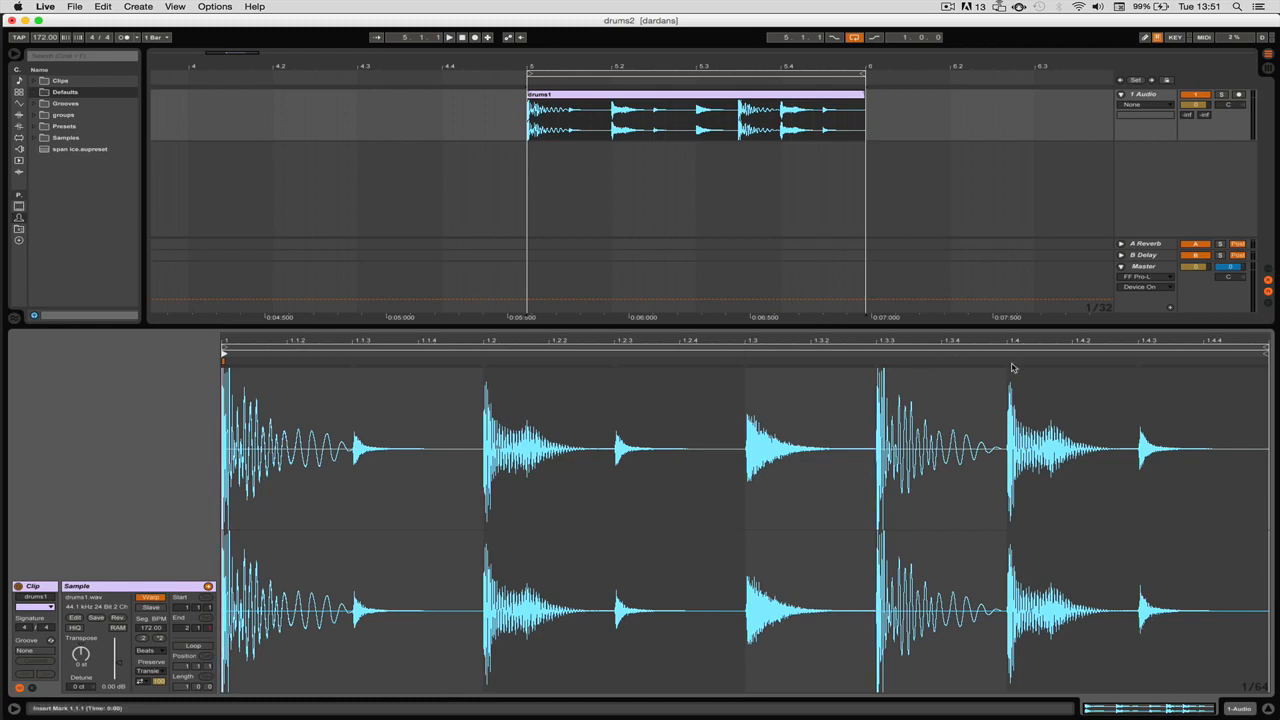
mouse_move(1117, 383)
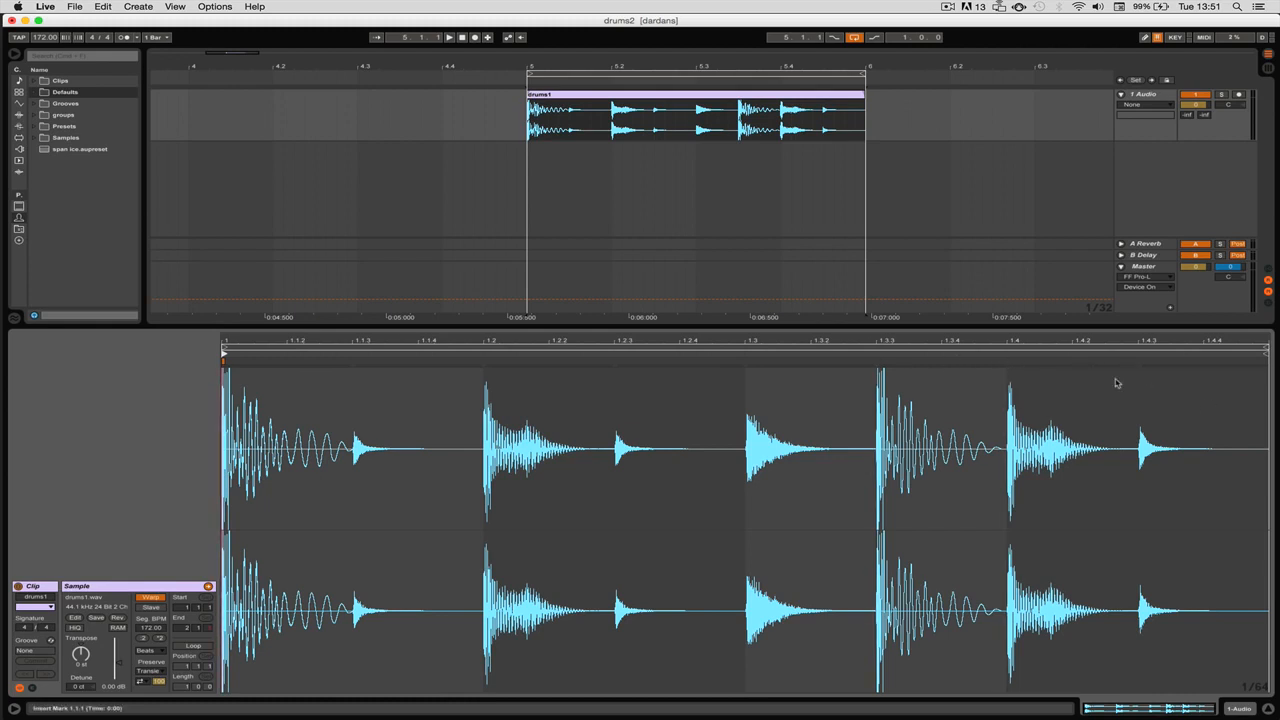
mouse_move(361, 410)
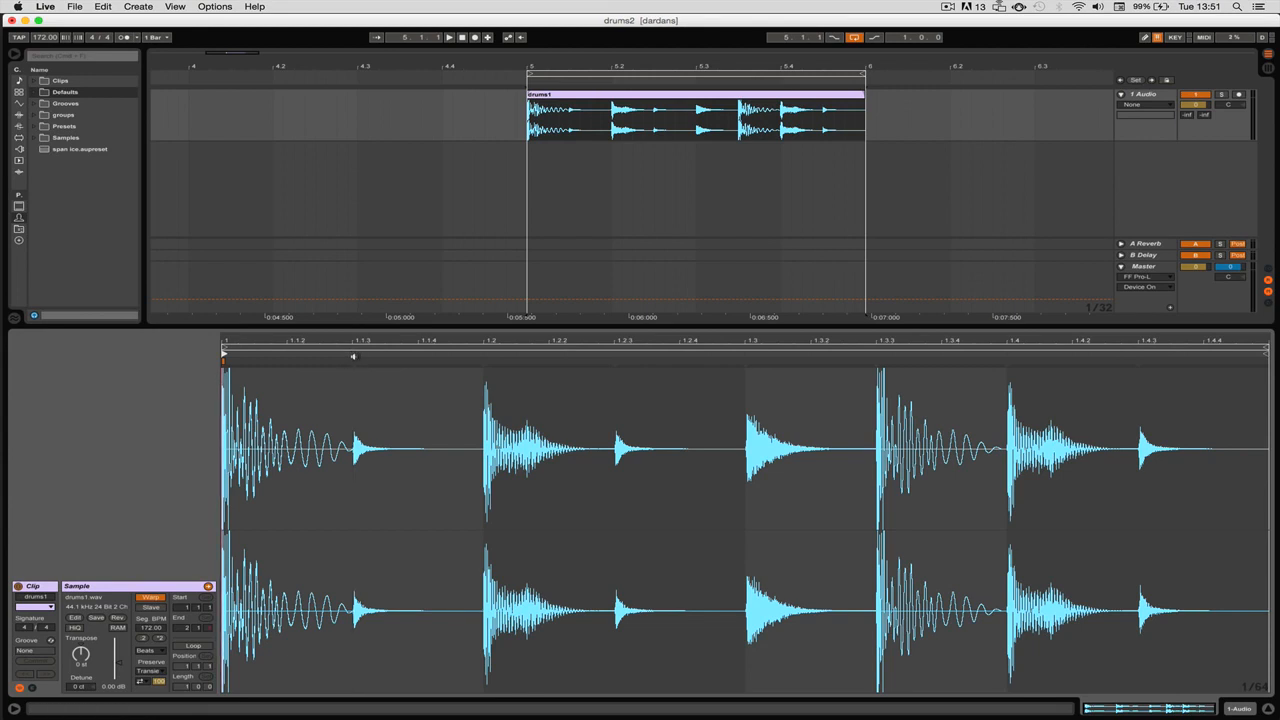
mouse_move(488, 342)
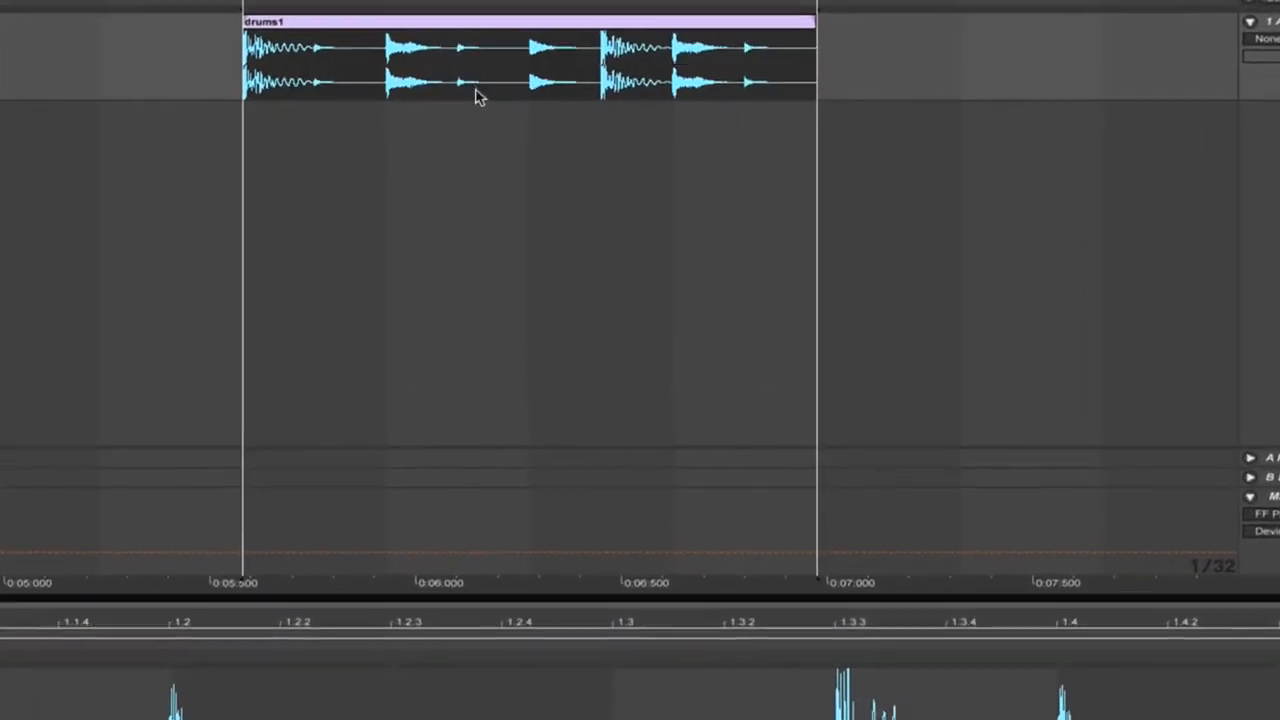
- Open Slice to New MIDI Track for the drums1 clip, keeping one slice per Transient
right_click(480, 95)
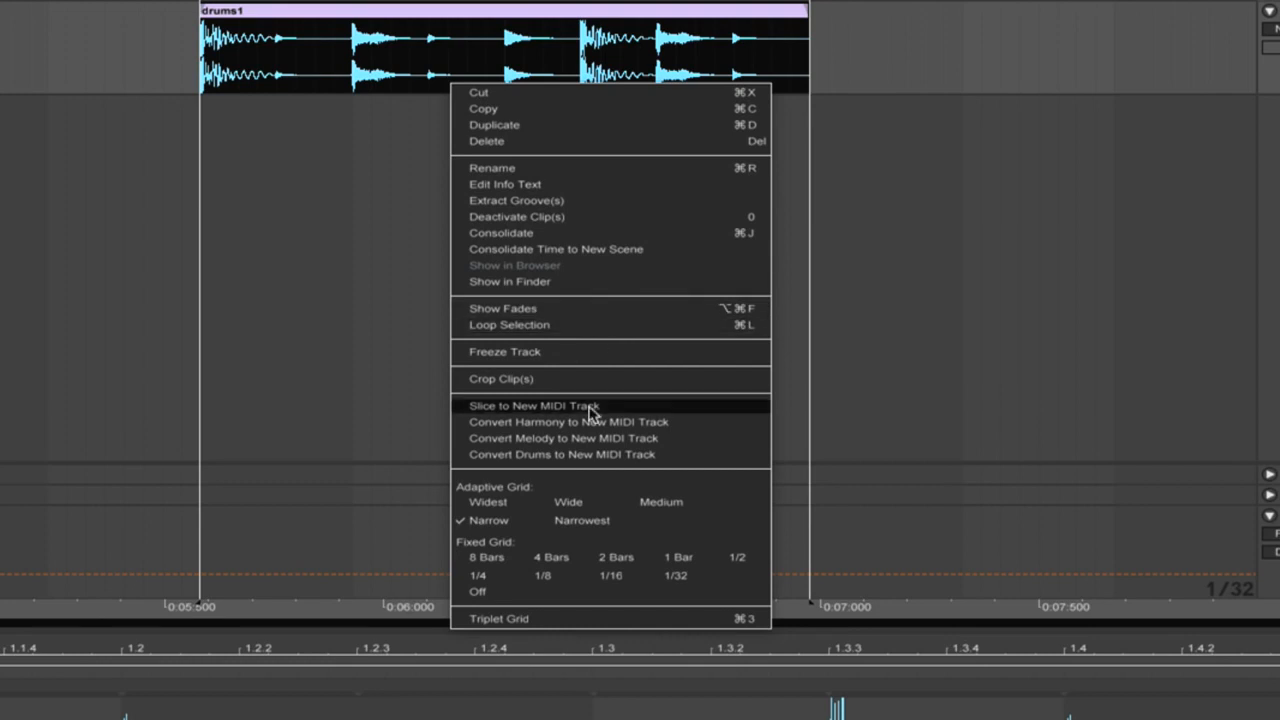
click(535, 405)
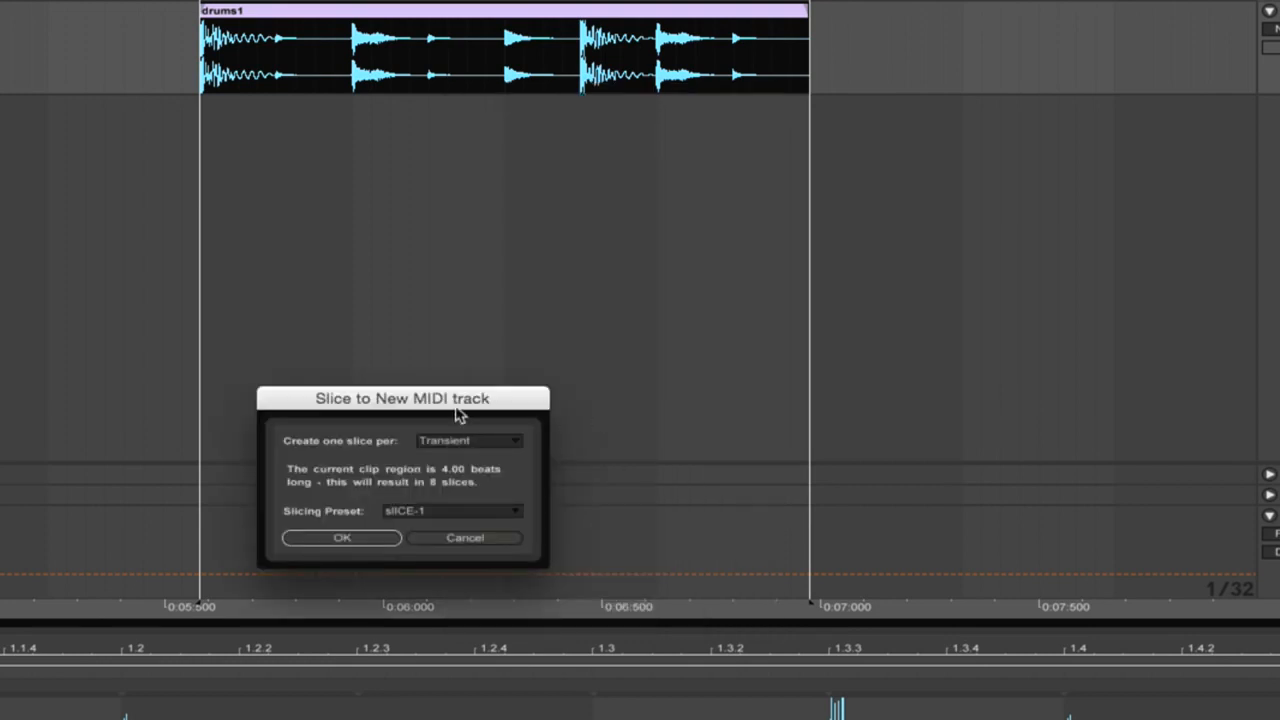
drag(427, 398, 400, 142)
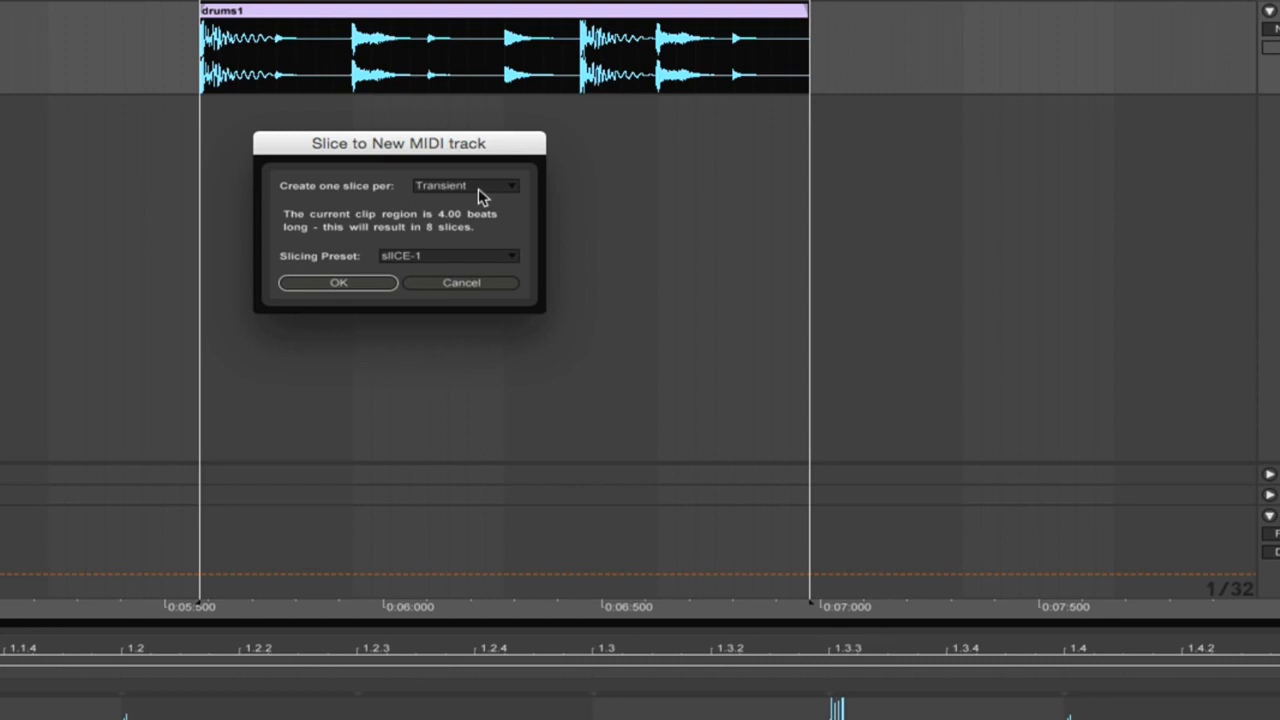
mouse_move(440, 207)
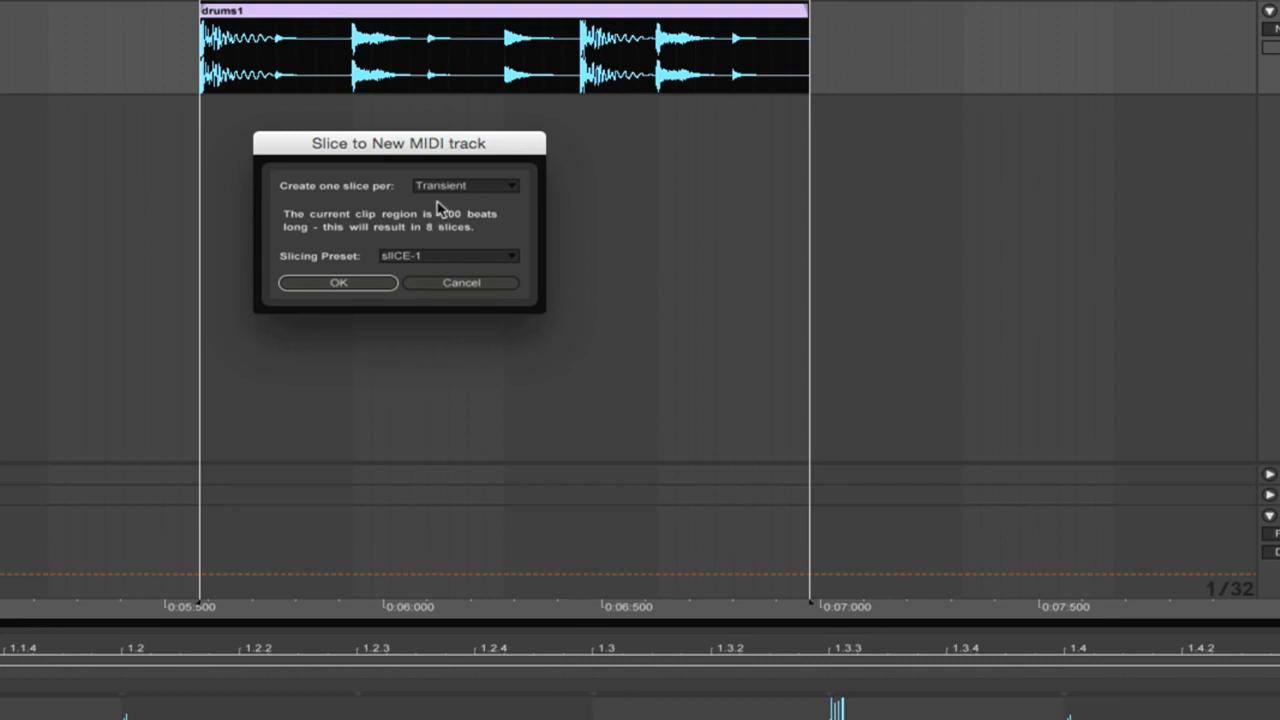
click(464, 185)
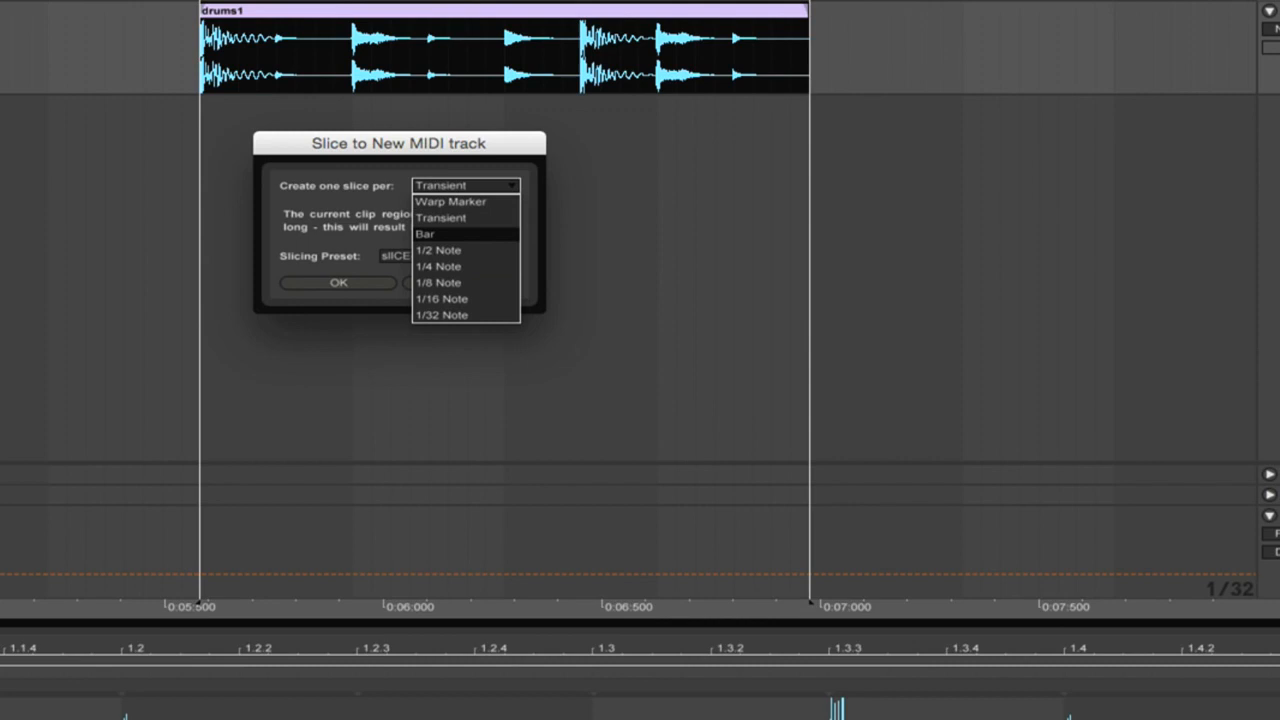
mouse_move(458, 248)
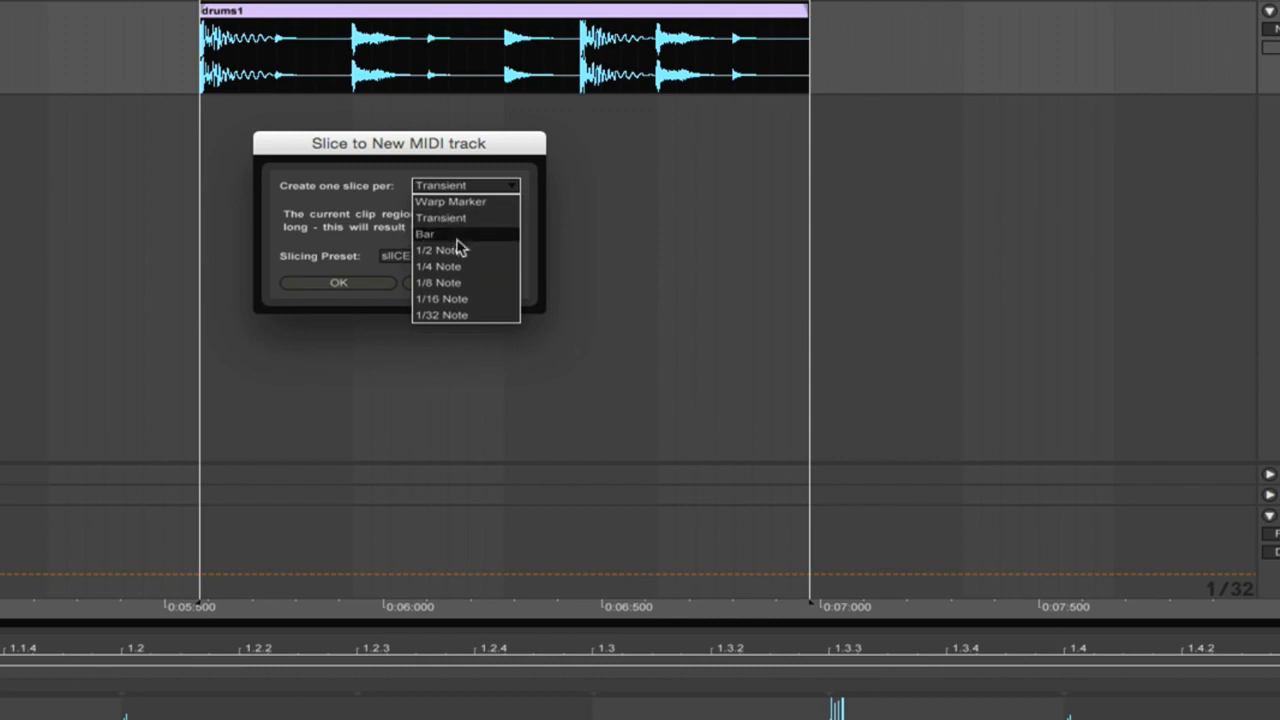
mouse_move(475, 288)
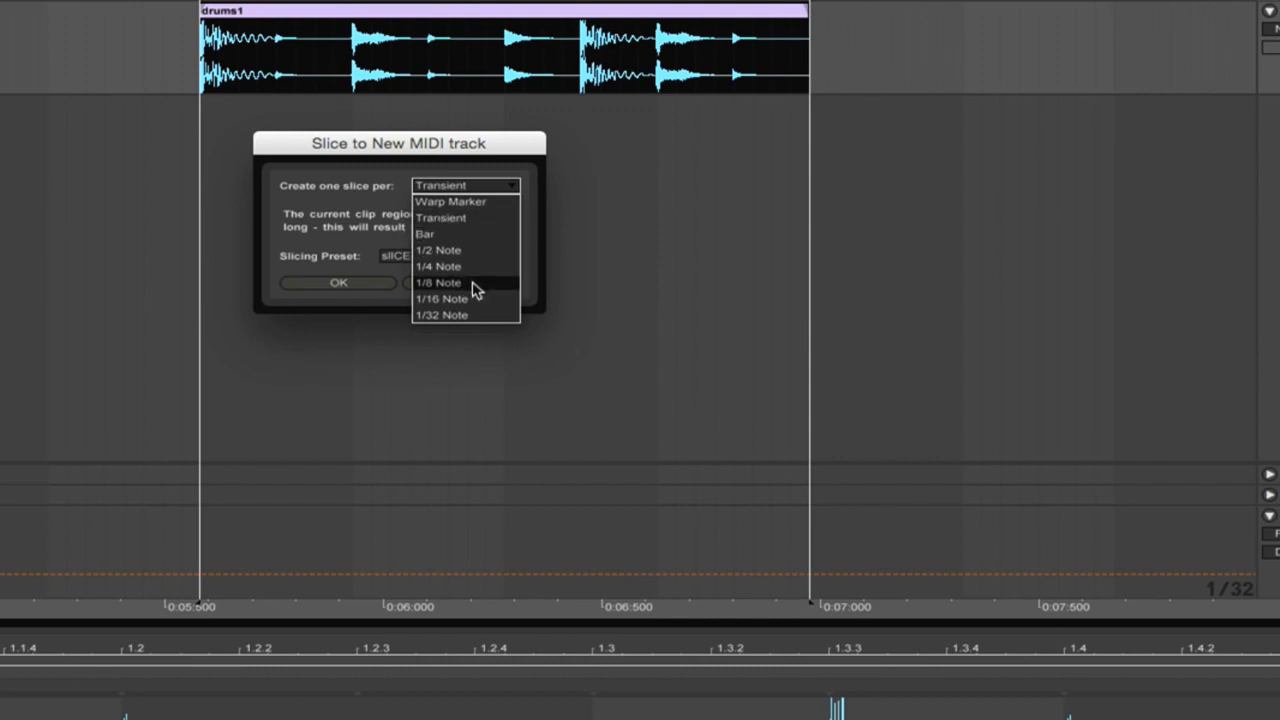
mouse_move(472, 298)
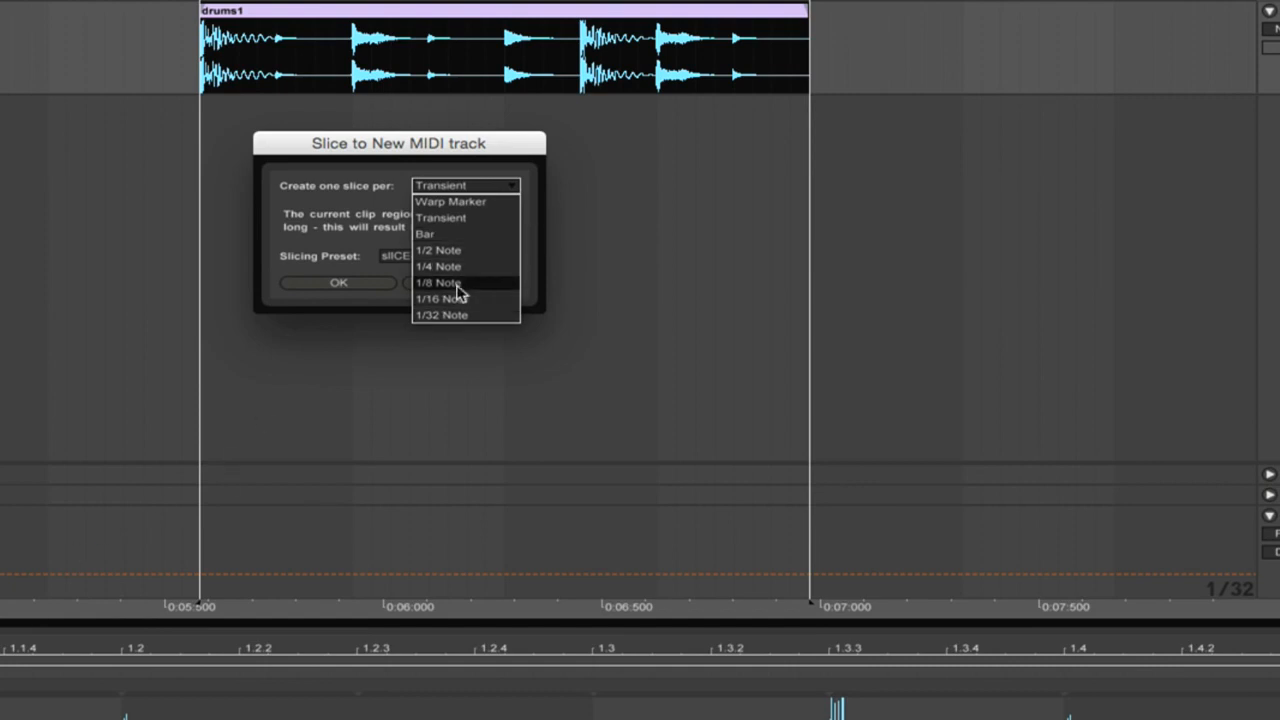
click(440, 218)
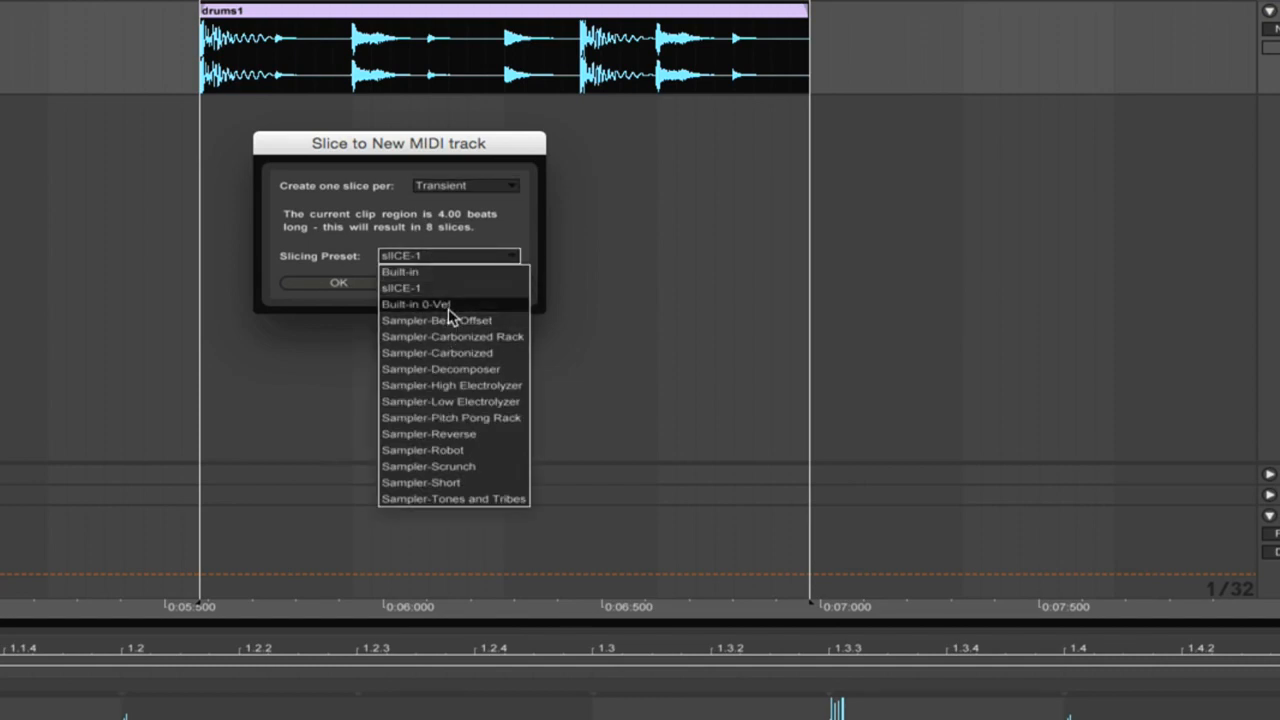
mouse_move(445, 290)
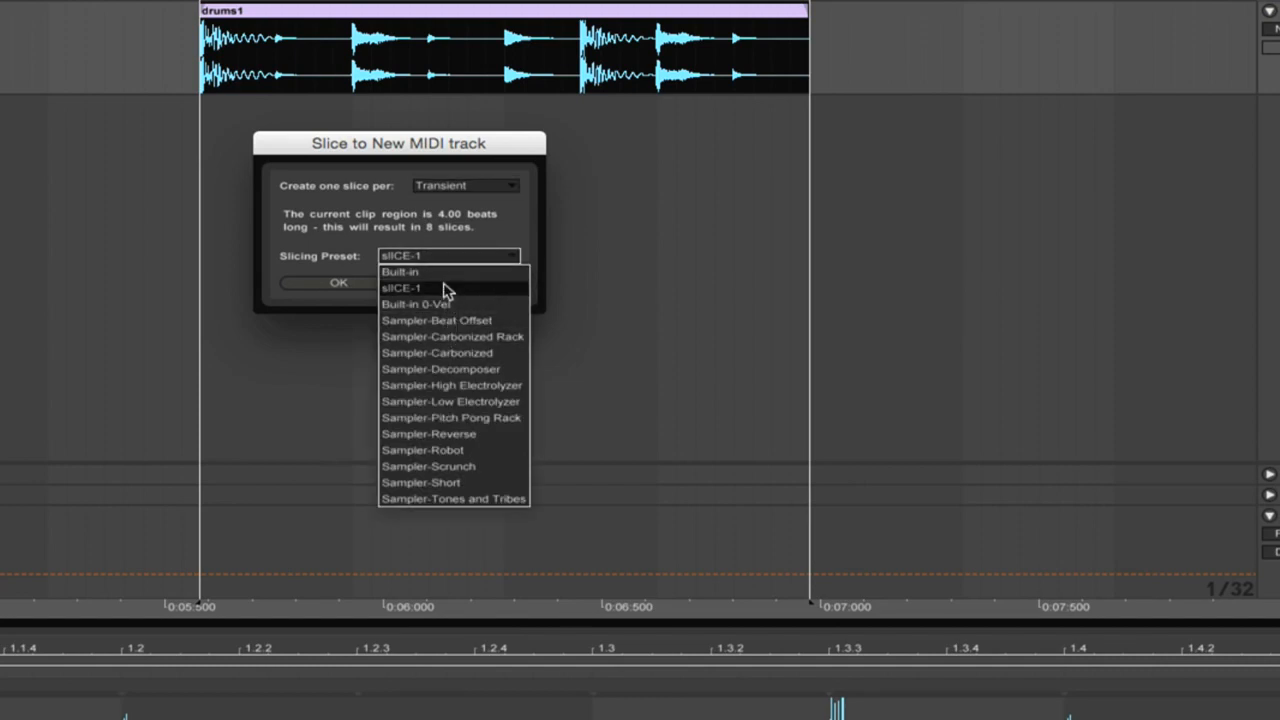
mouse_move(405, 310)
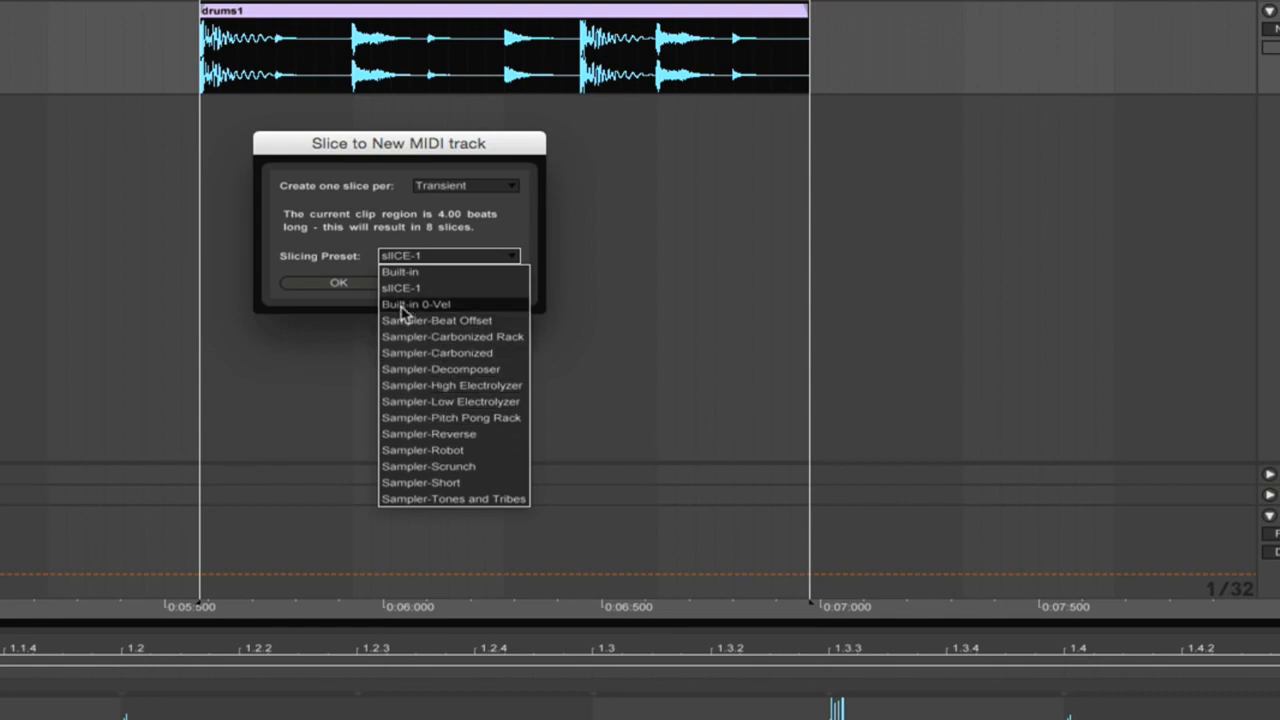
mouse_move(320, 235)
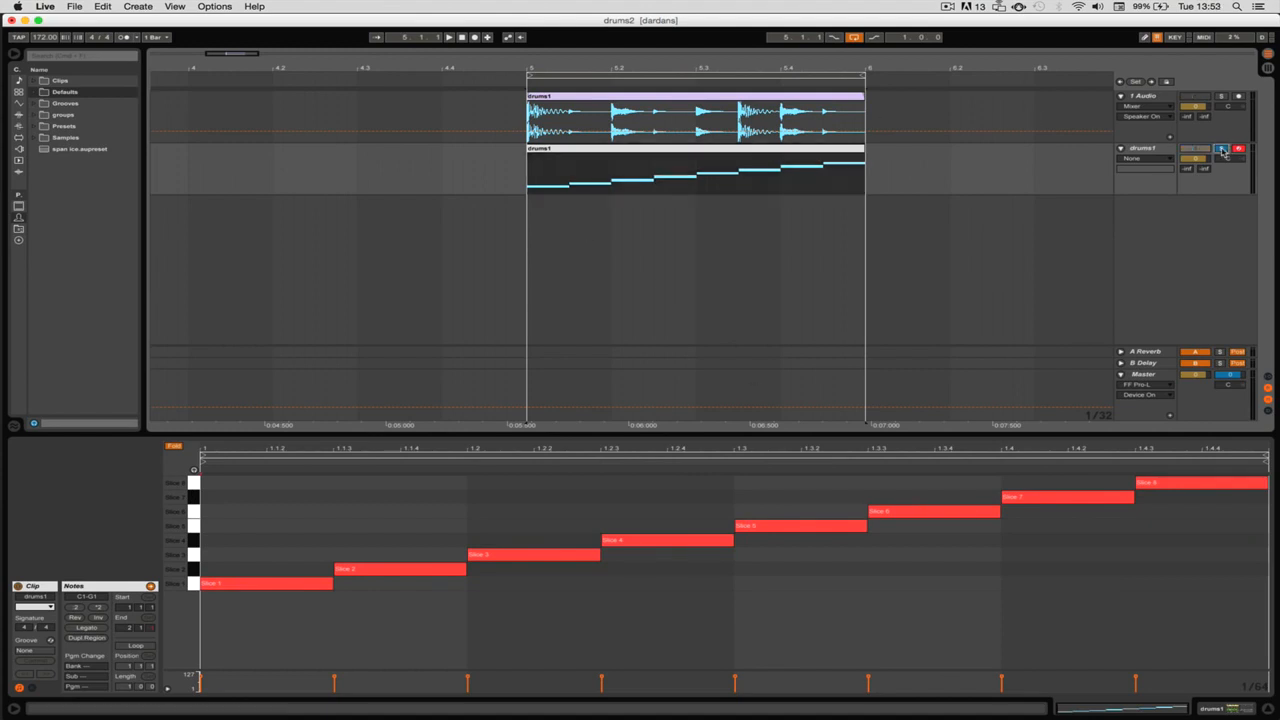
- Select the new drums1 MIDI track to view its eight-pad slice rack
click(448, 37)
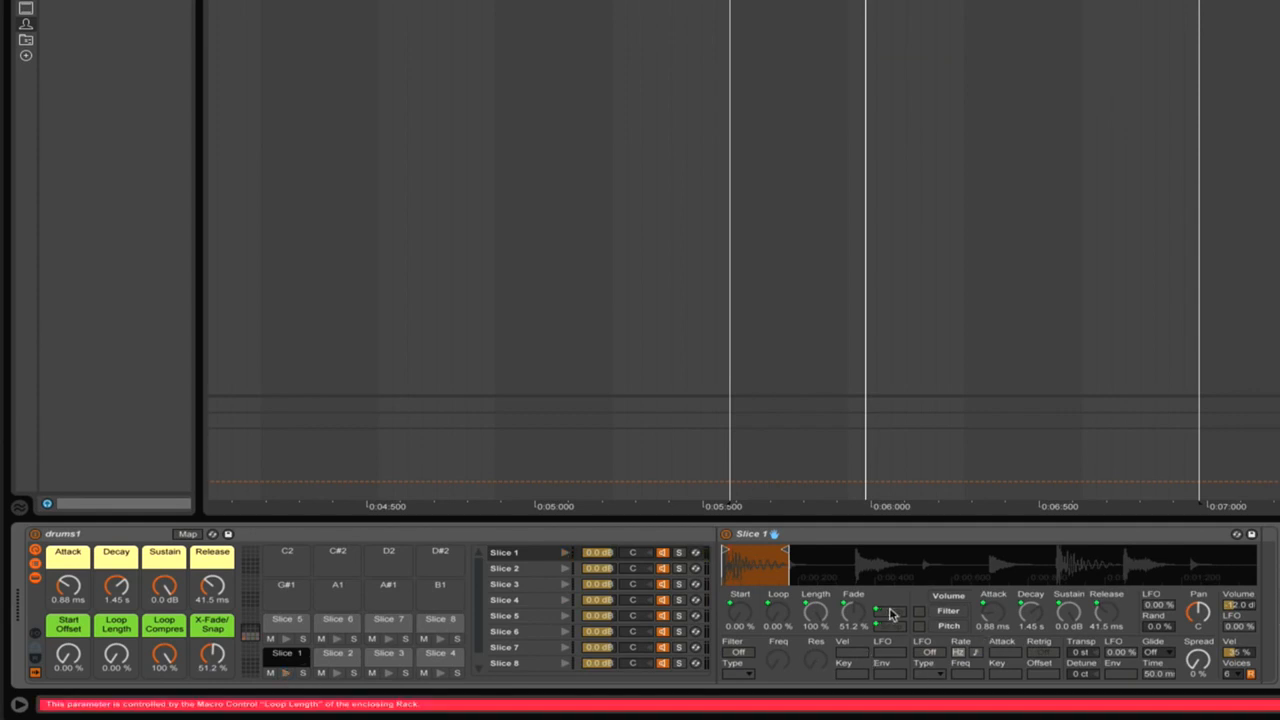
mouse_move(918, 607)
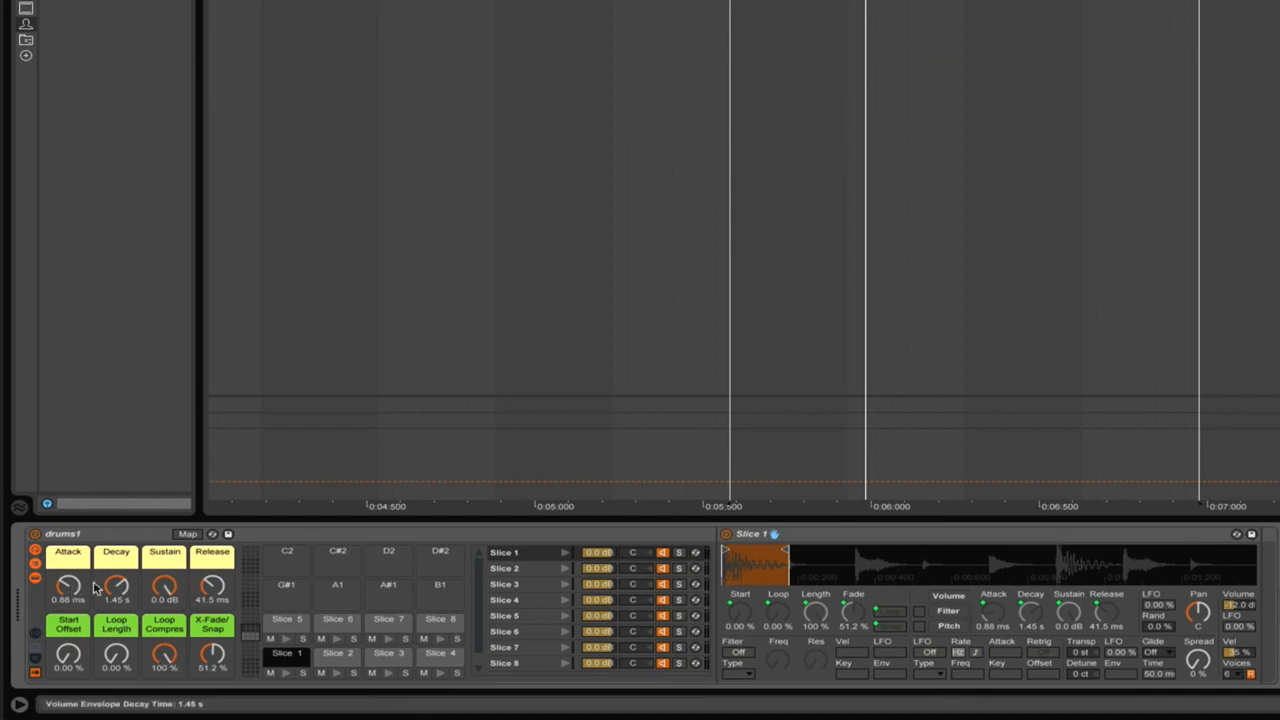
mouse_move(453, 690)
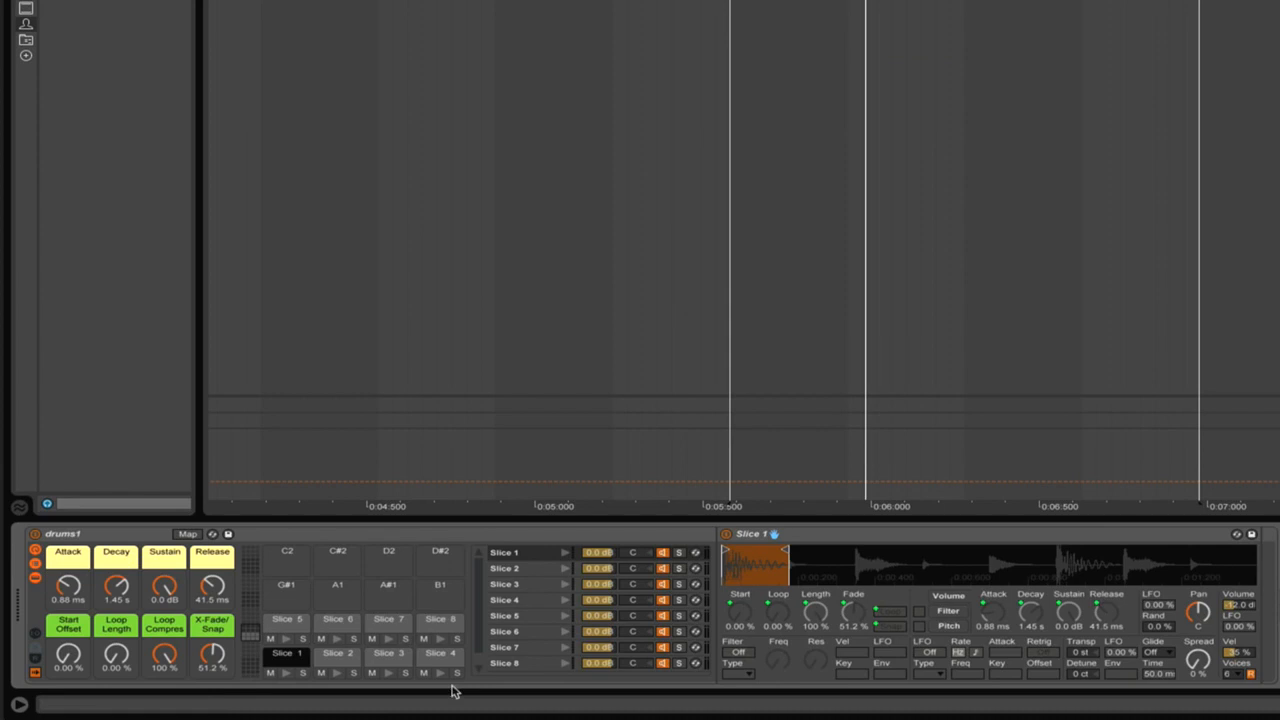
mouse_move(68, 588)
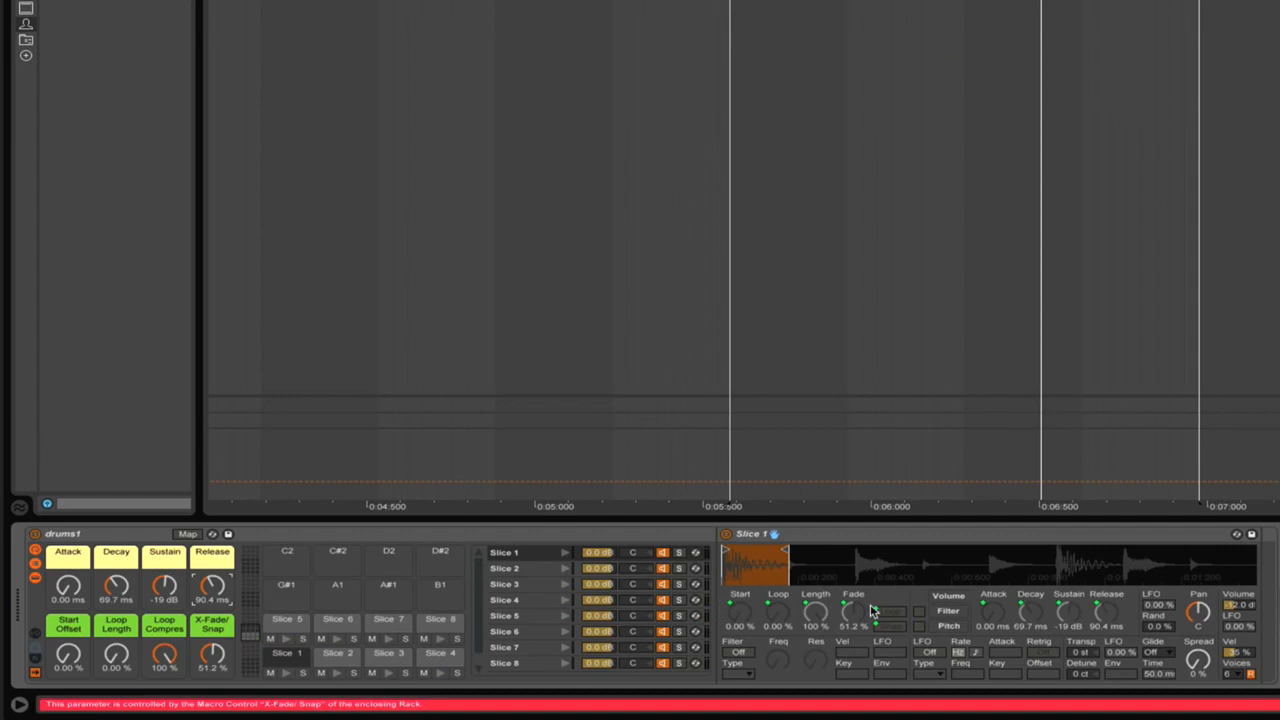
mouse_move(1030, 607)
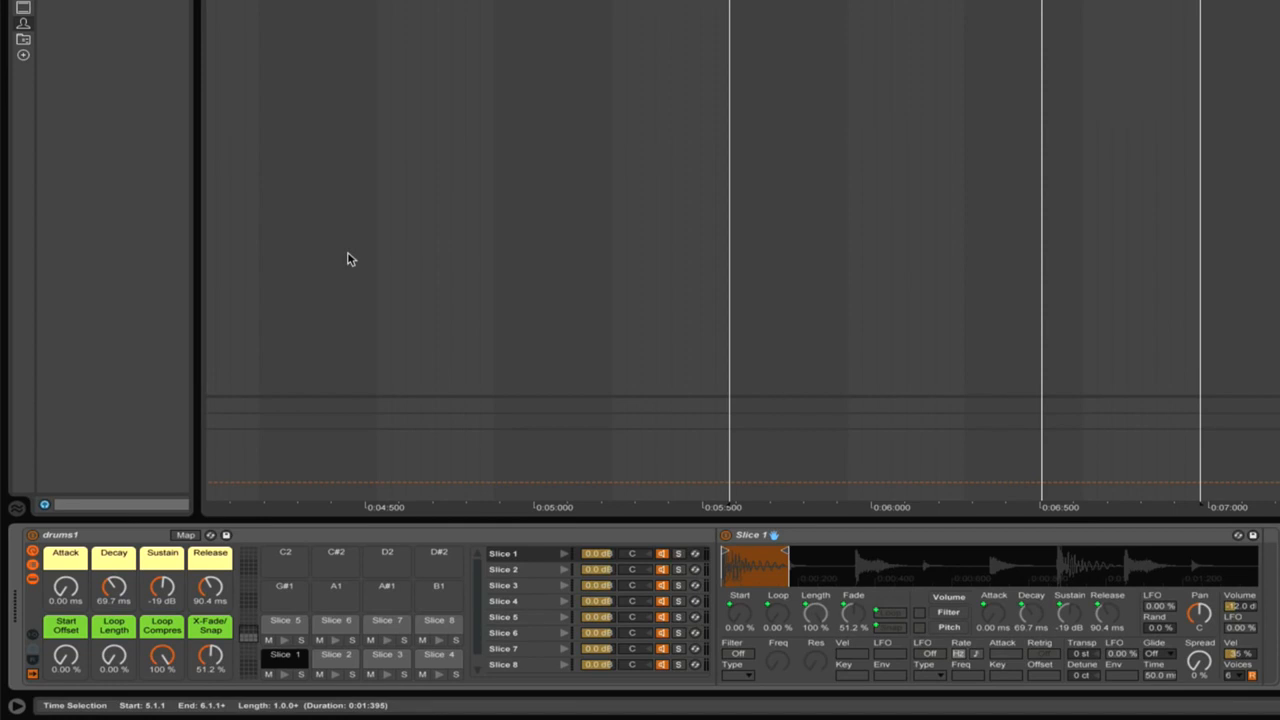
mouse_move(1226, 256)
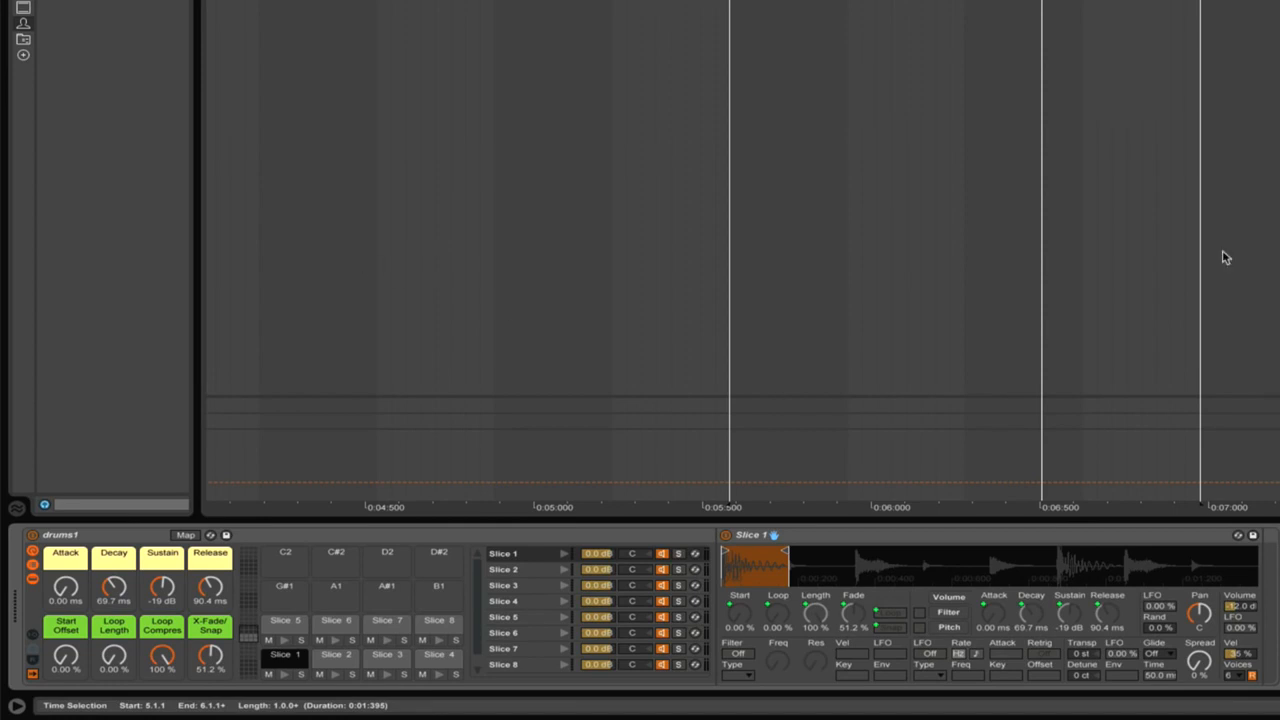
mouse_move(878, 375)
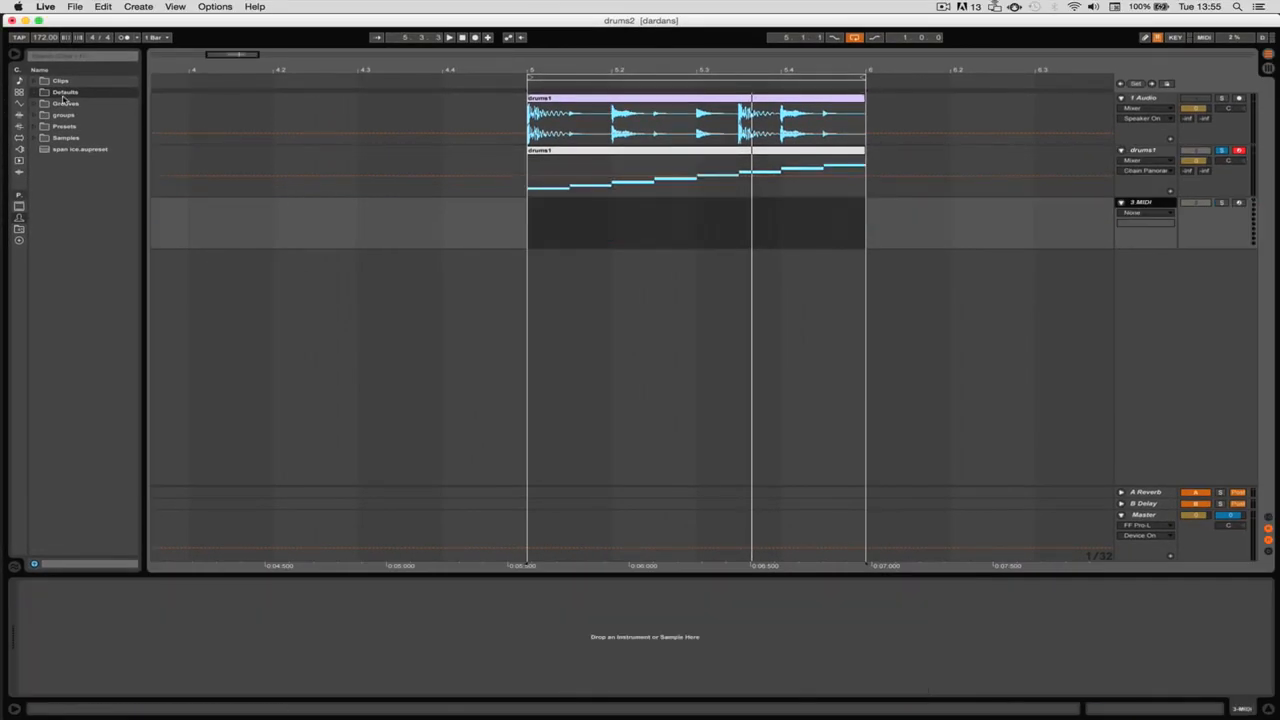
- Show all library categories in the browser and open Instruments
click(18, 91)
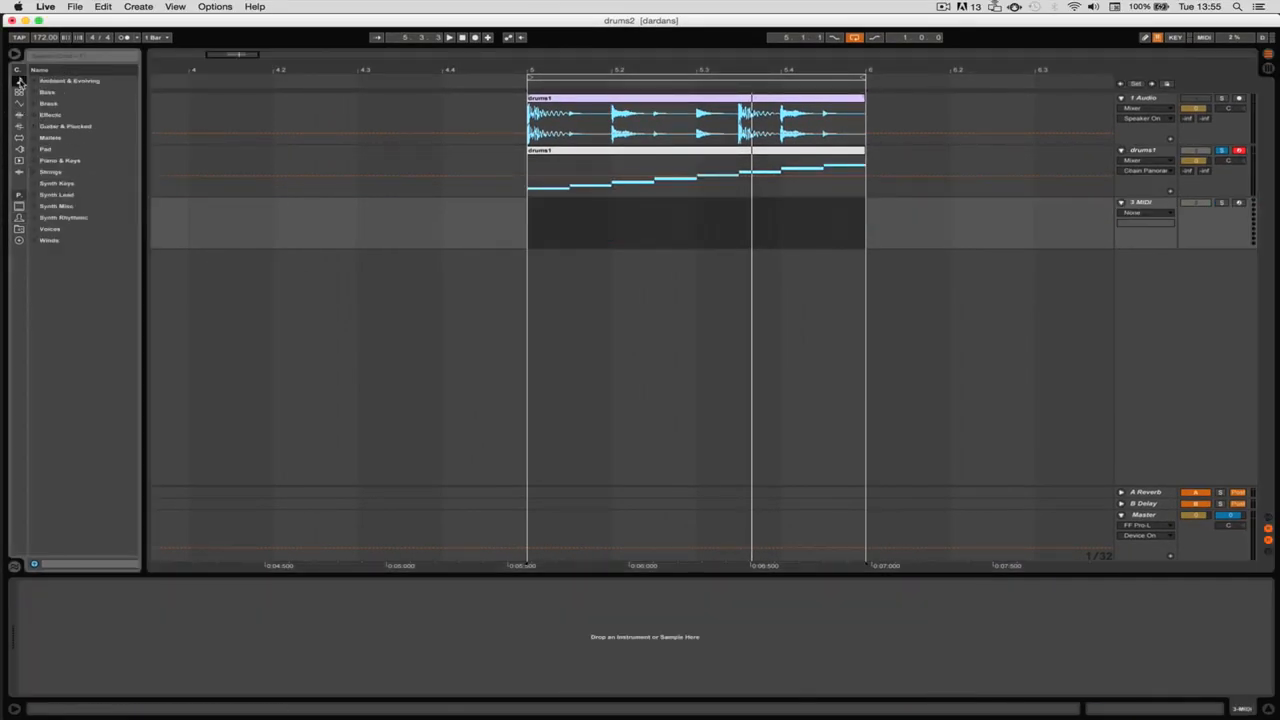
click(70, 80)
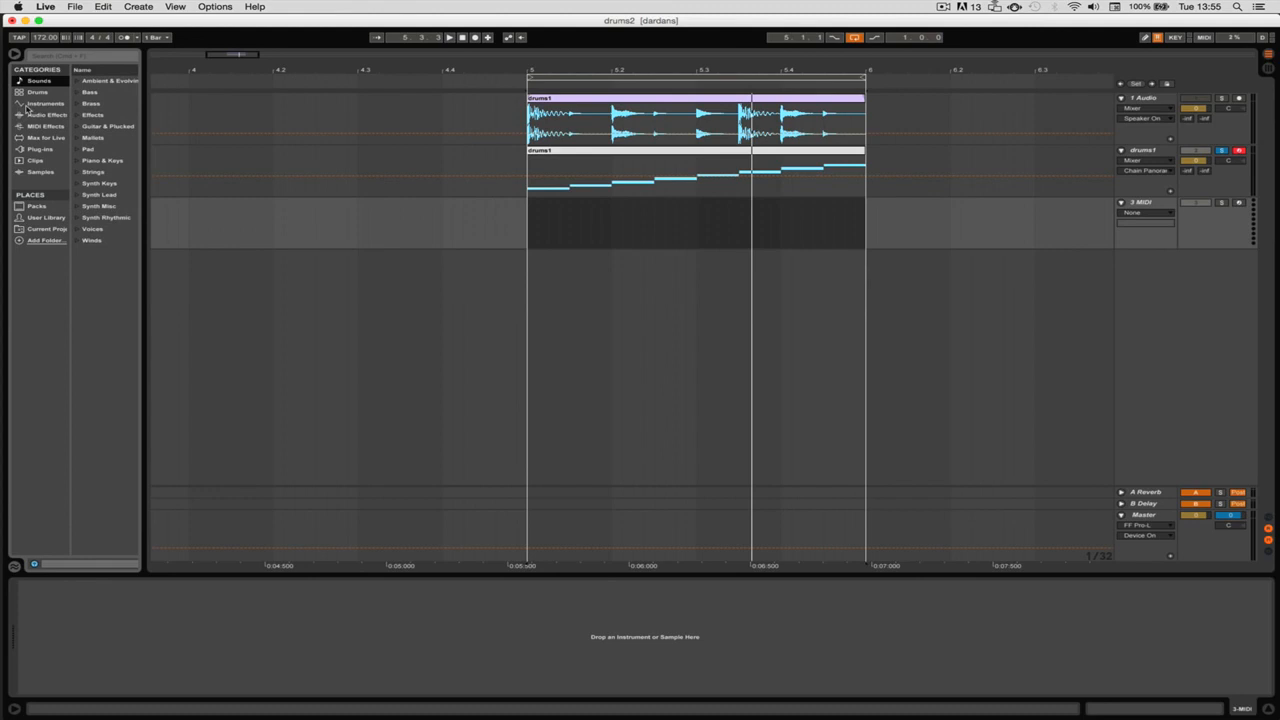
click(45, 103)
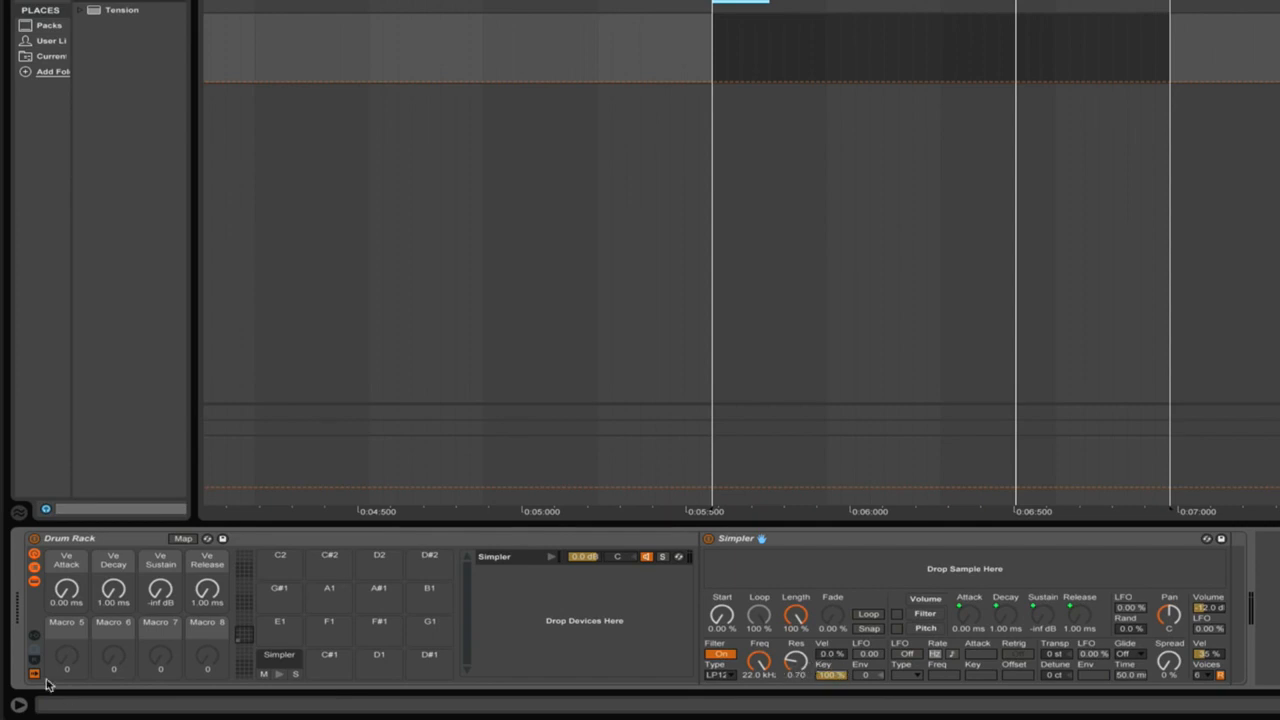
mouse_move(625, 692)
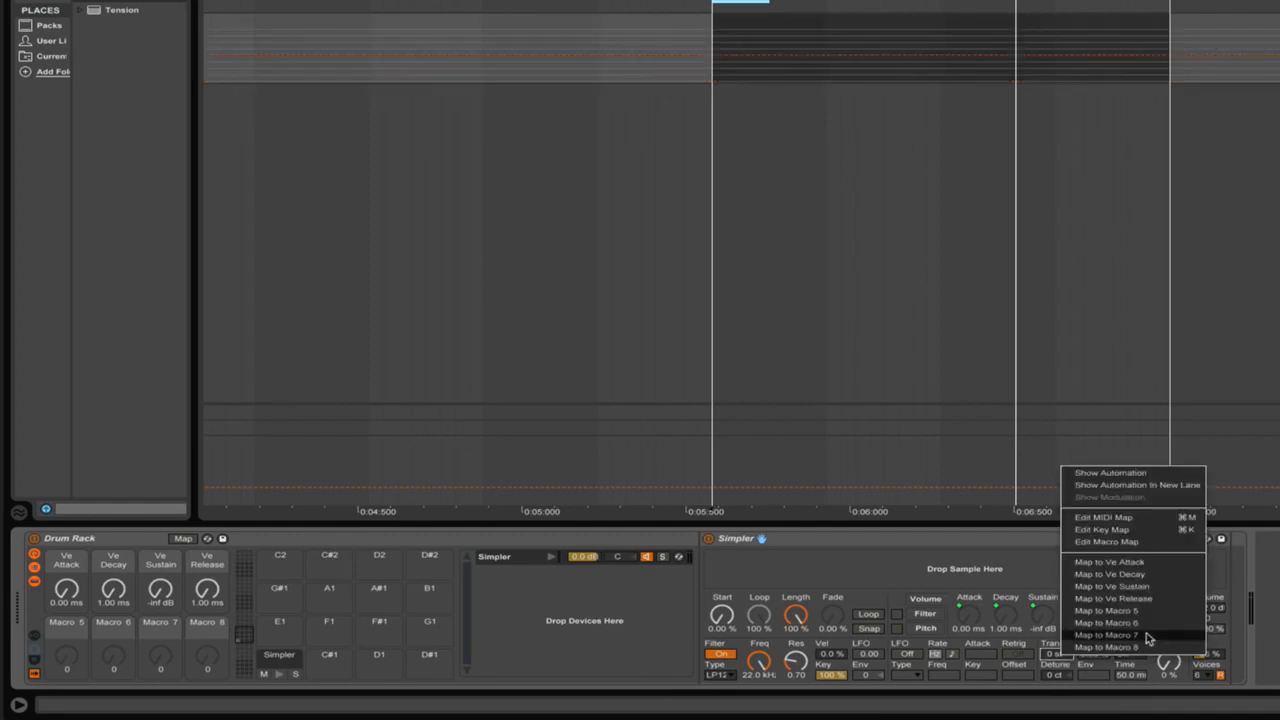
- Map the Simpler's filter frequency to Macro 7
click(1108, 647)
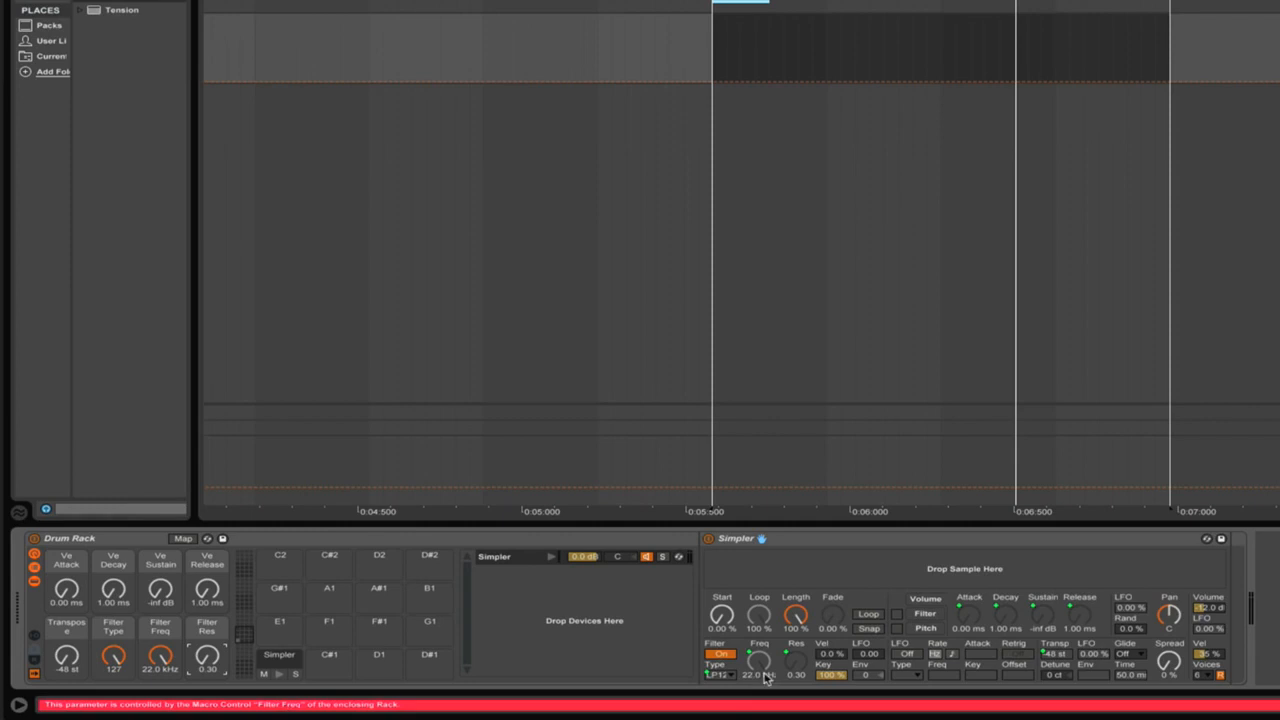
- Test and reset the resonance macro, then set the rack's default envelope macro values
drag(207, 655, 215, 635)
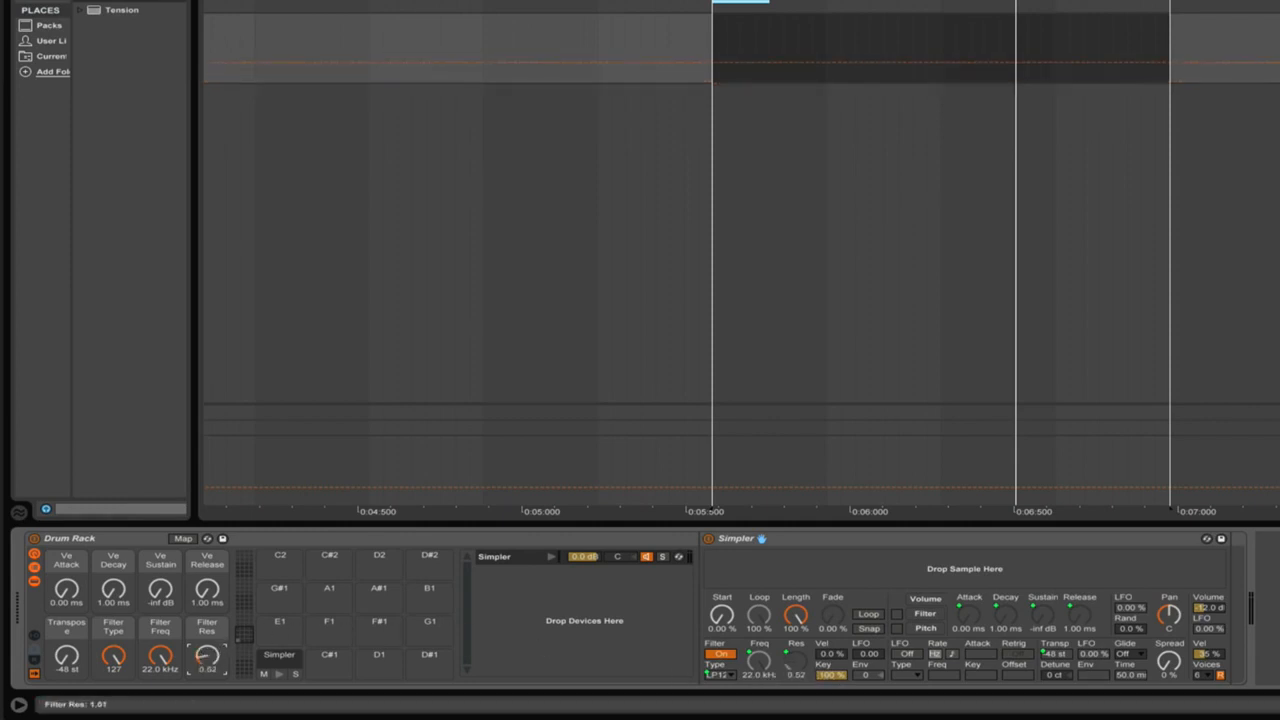
drag(66, 655, 66, 640)
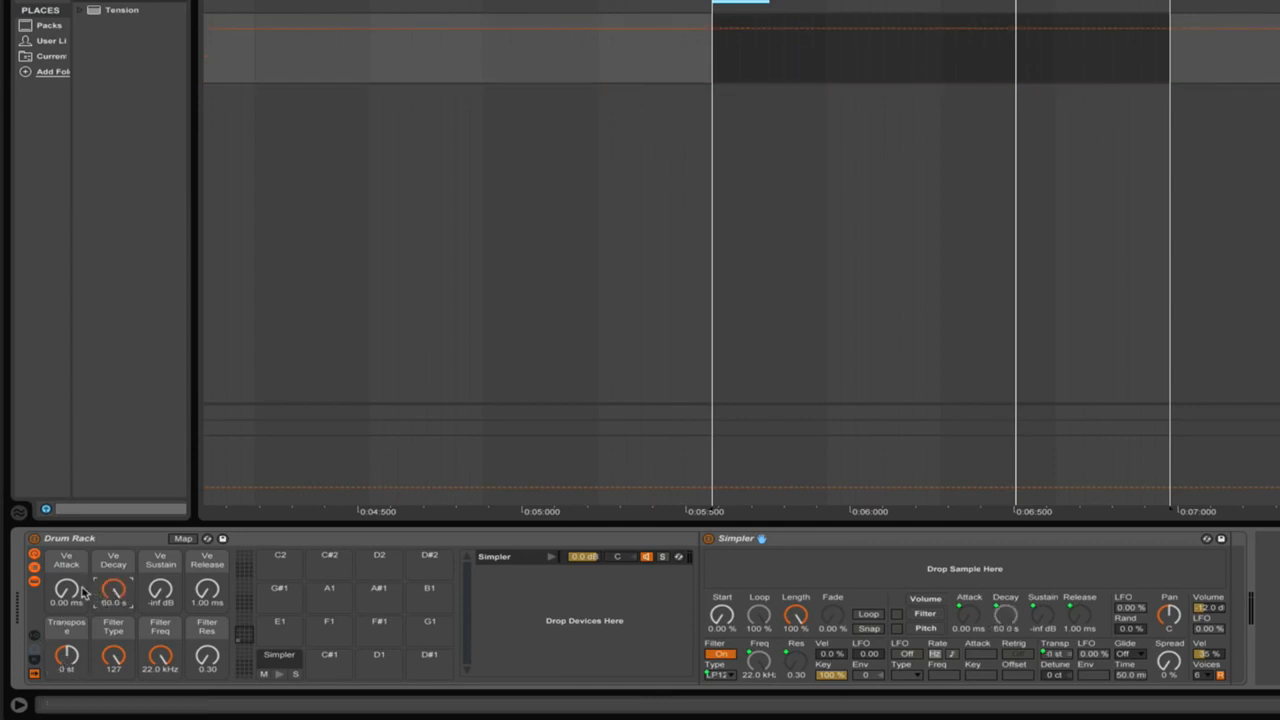
drag(160, 590, 160, 605)
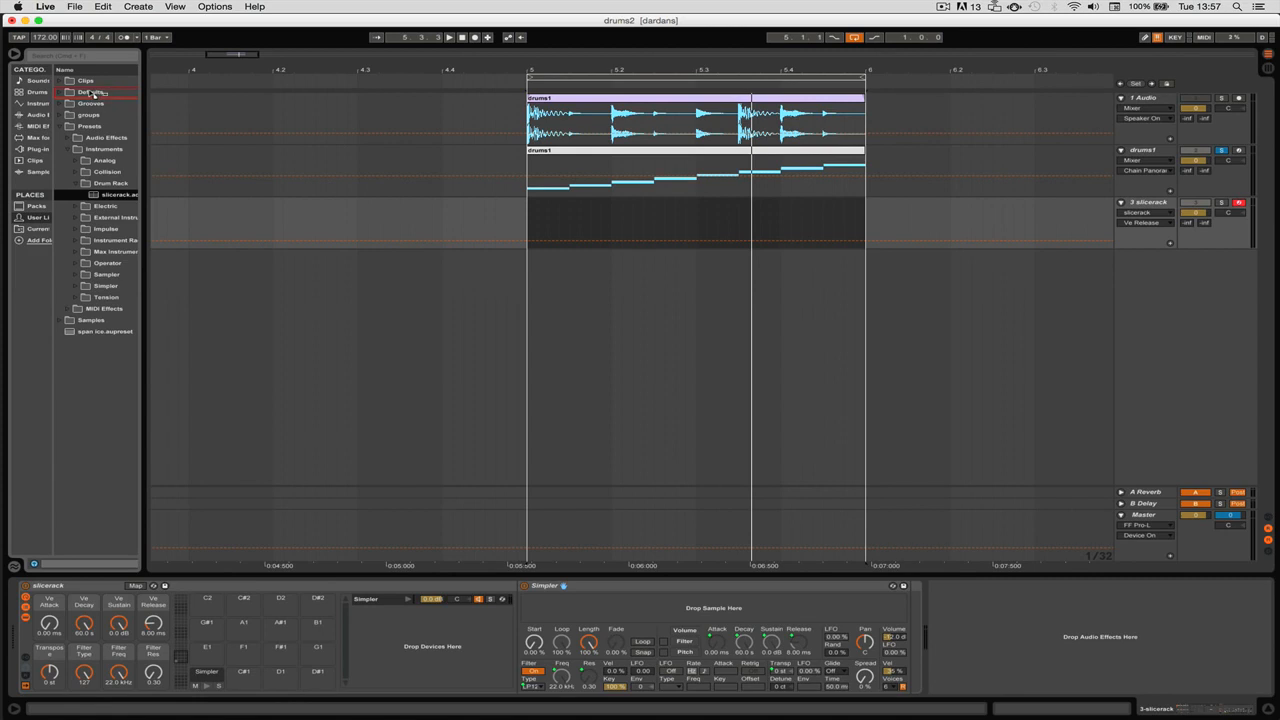
- Open the browser's Defaults folder and collapse its Slicing subfolder
click(70, 92)
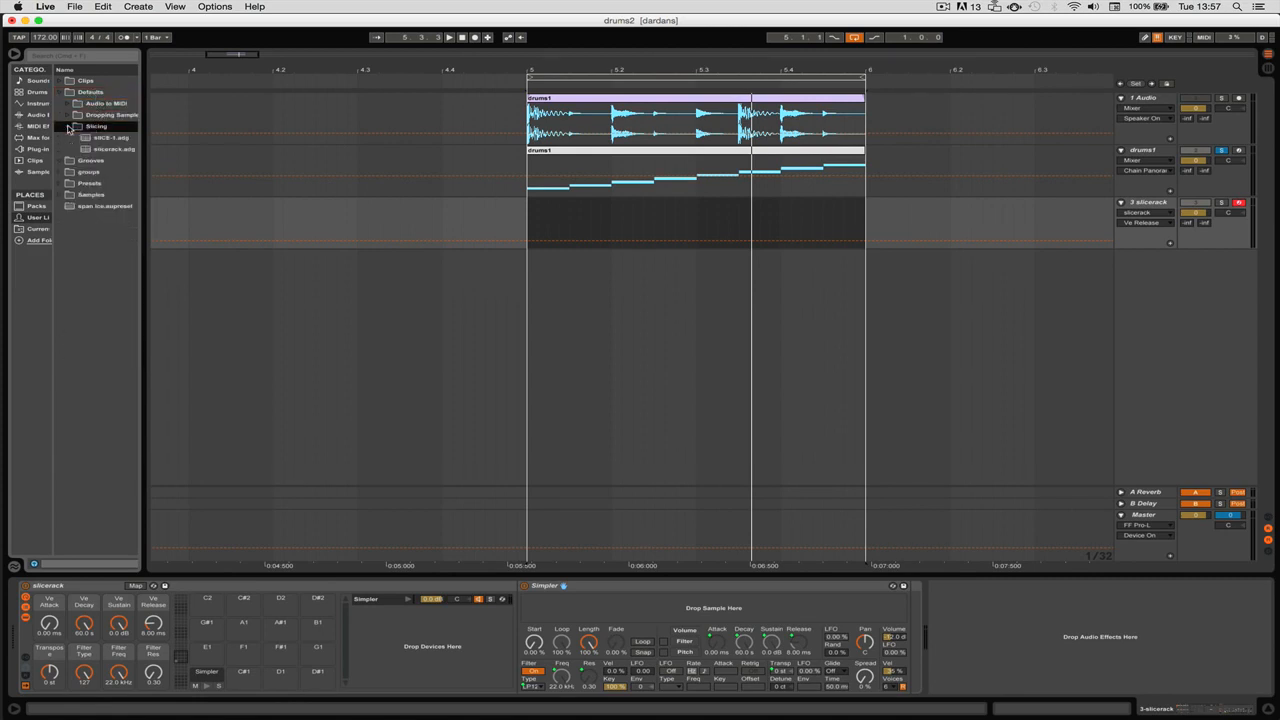
click(113, 149)
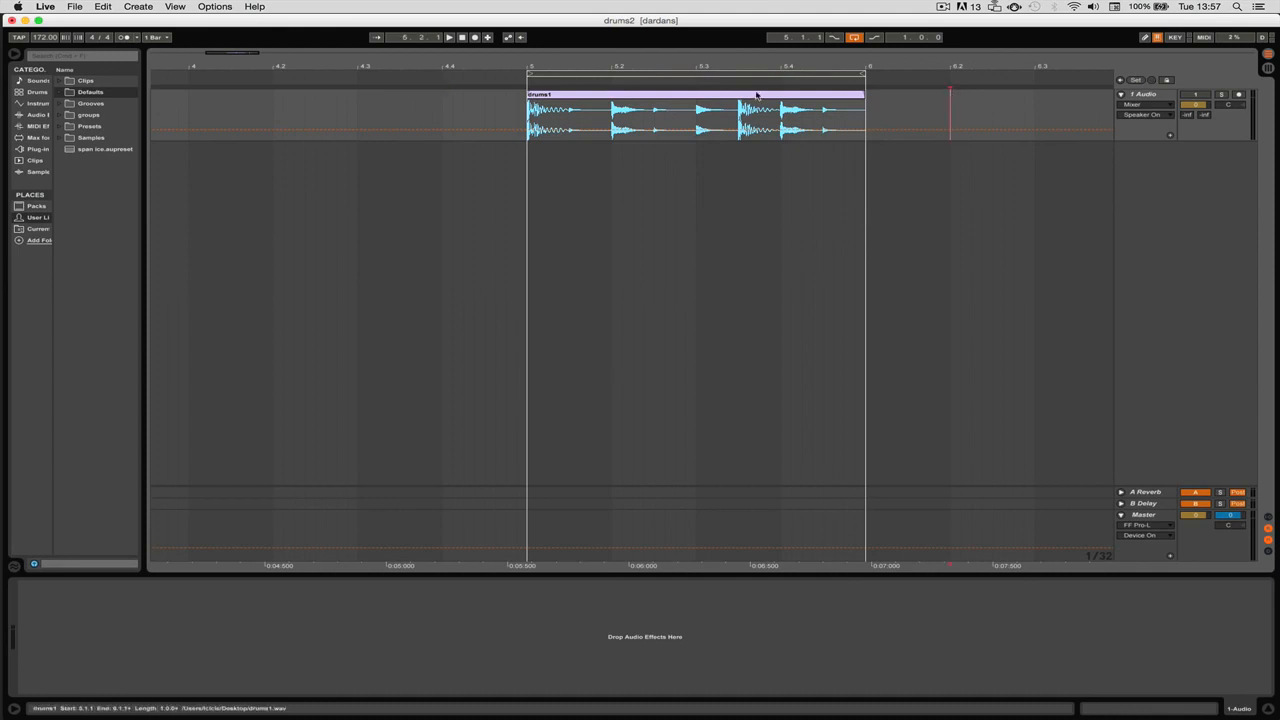
- Open the drums1 clip's details and choose Slice to New MIDI Track from its menu
right_click(757, 110)
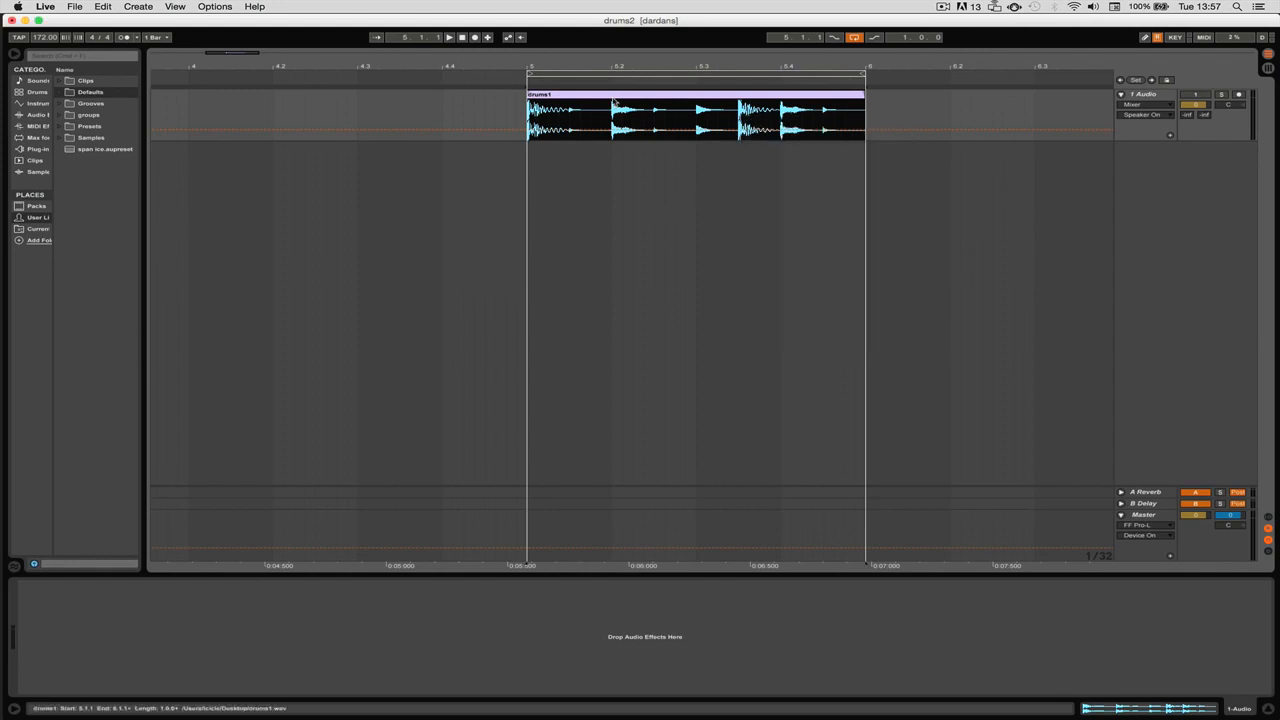
double_click(690, 110)
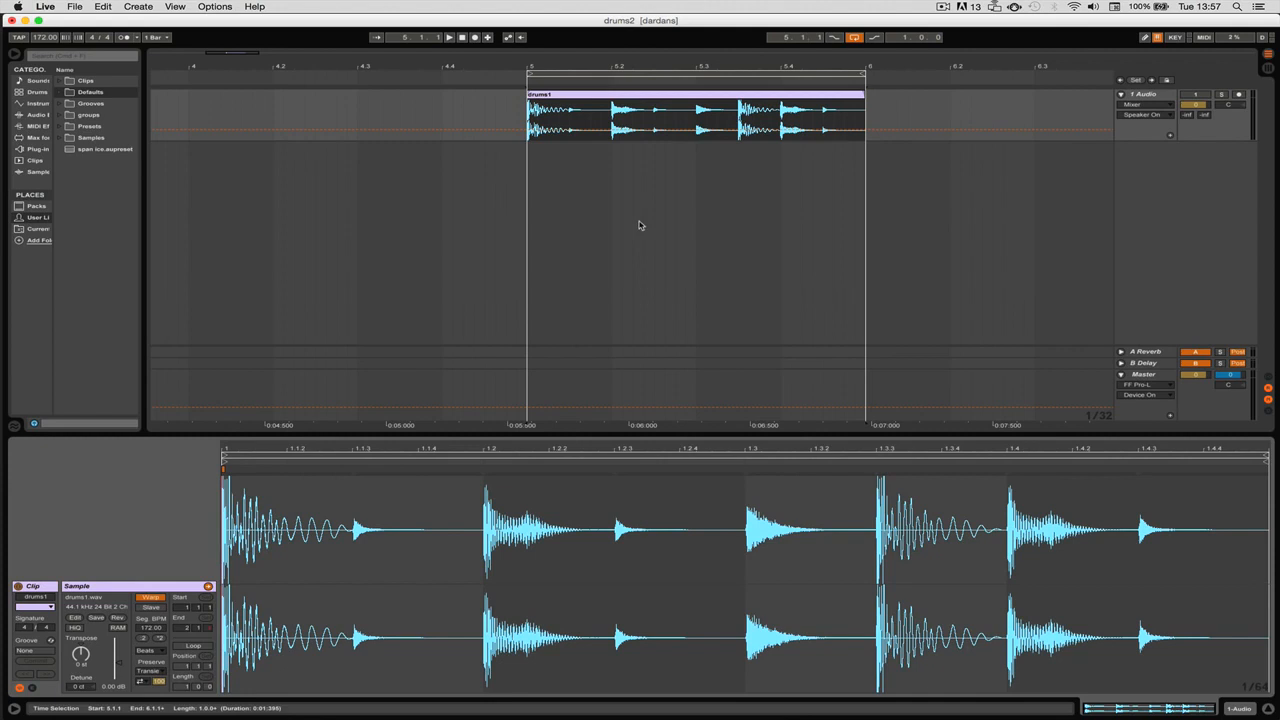
right_click(690, 110)
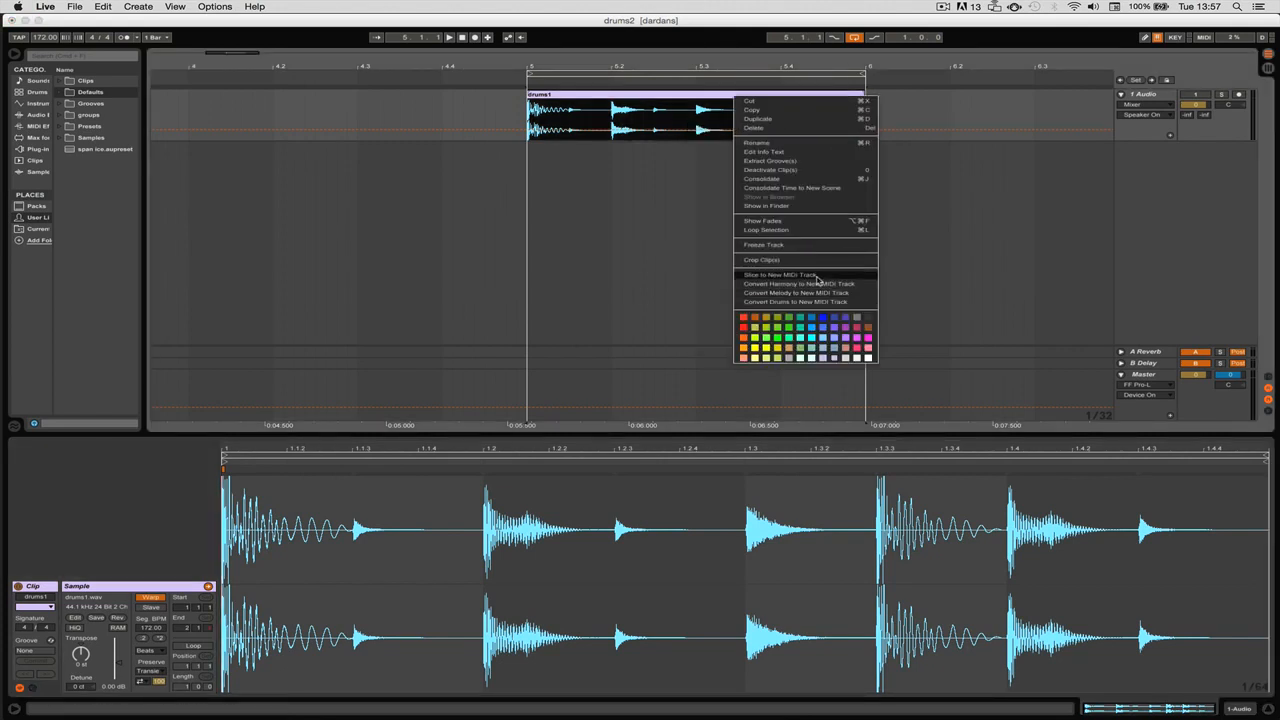
mouse_move(810, 277)
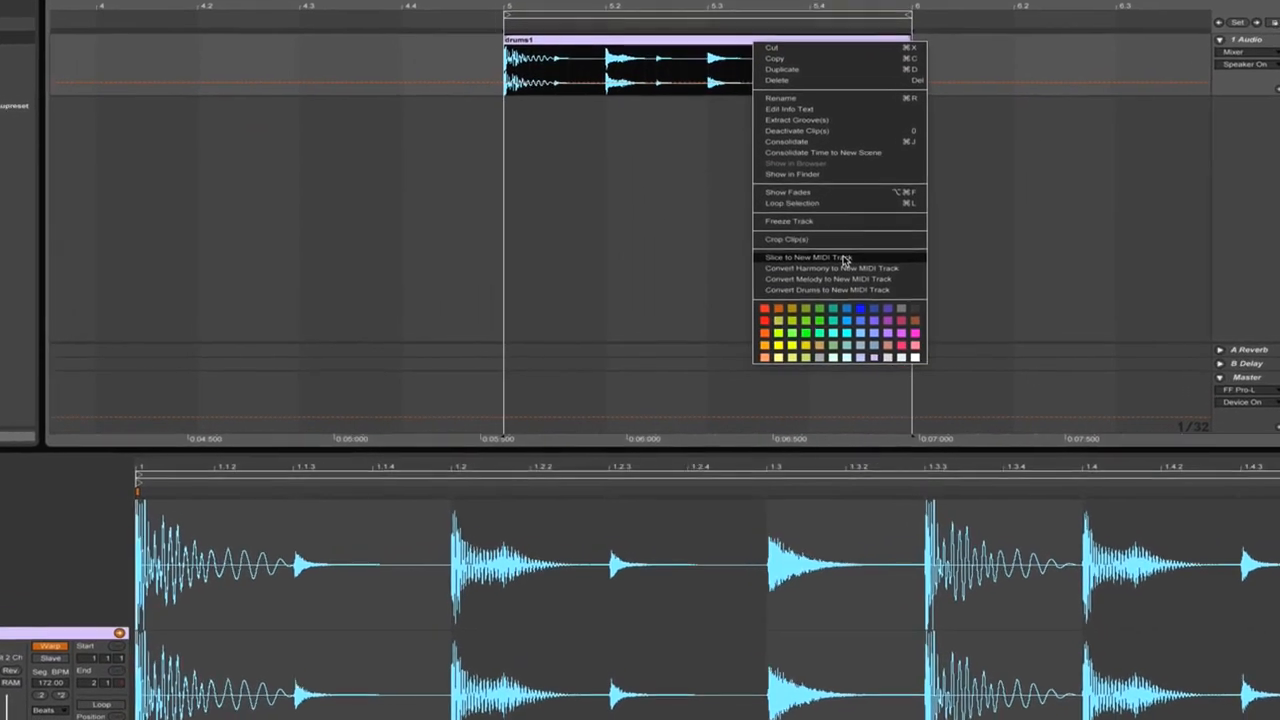
click(808, 257)
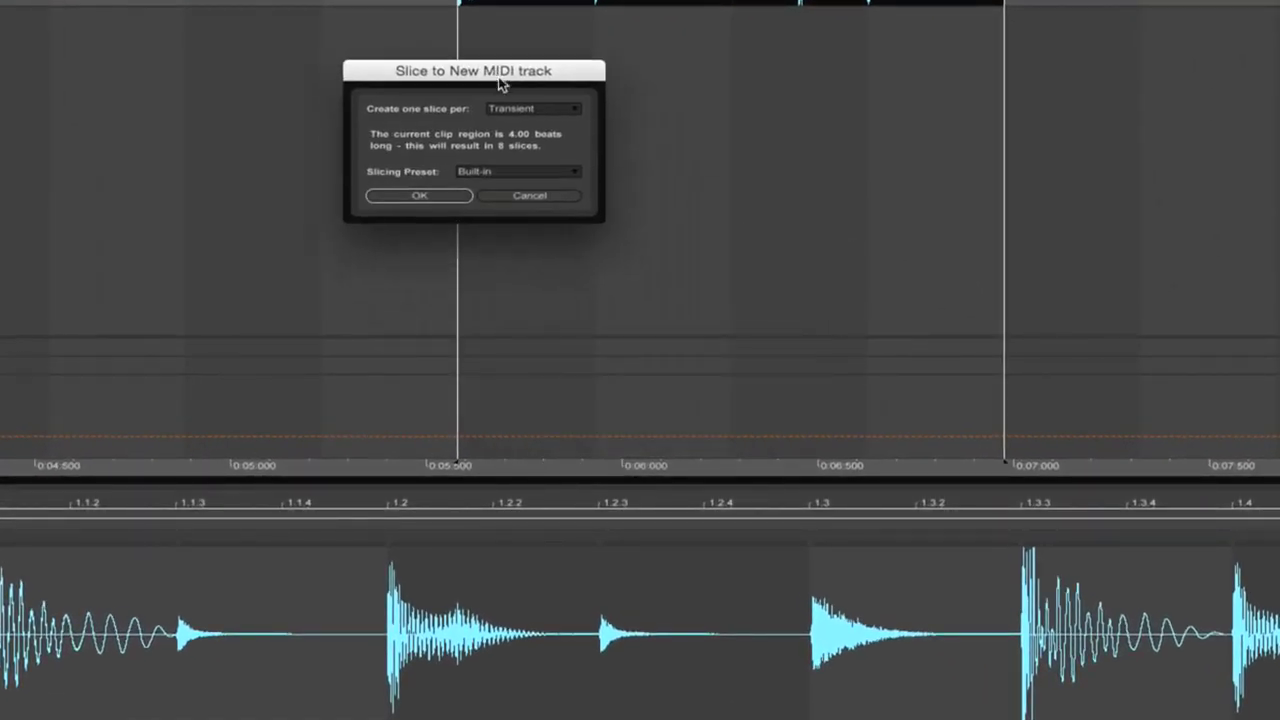
- Slice drums1 per transient with the slicerack preset, then expand and select the new track
click(532, 108)
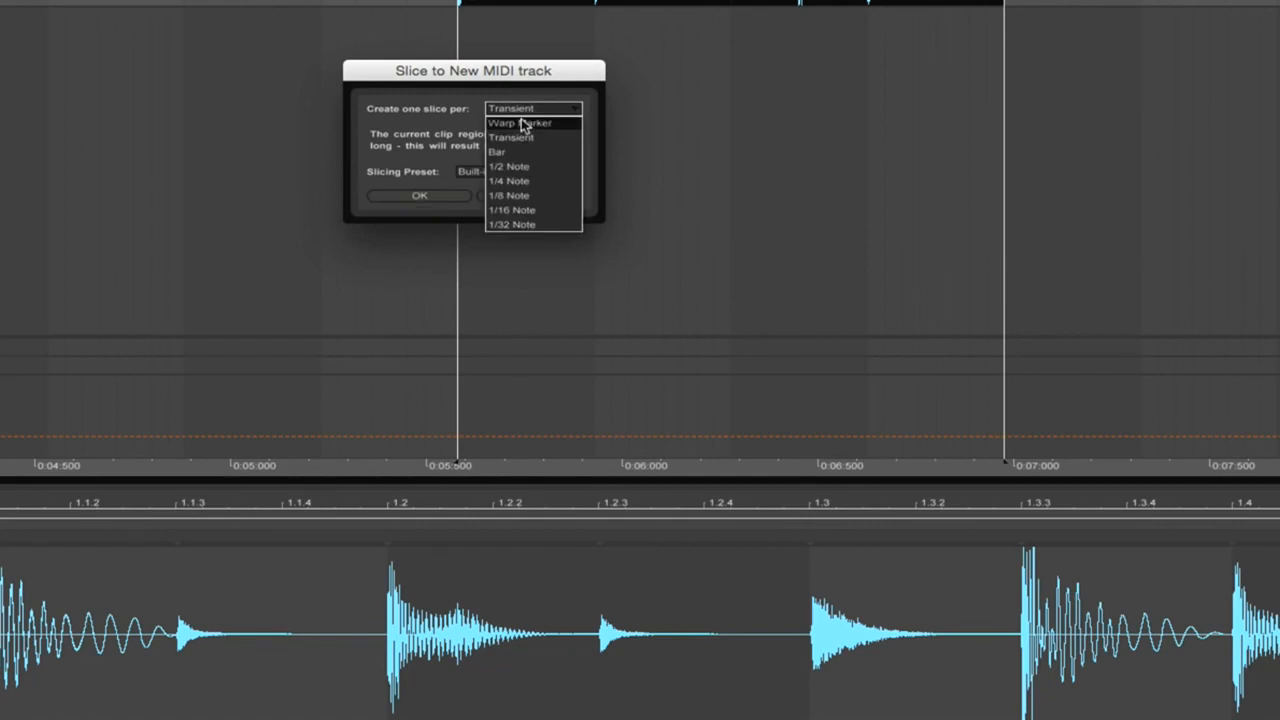
click(517, 171)
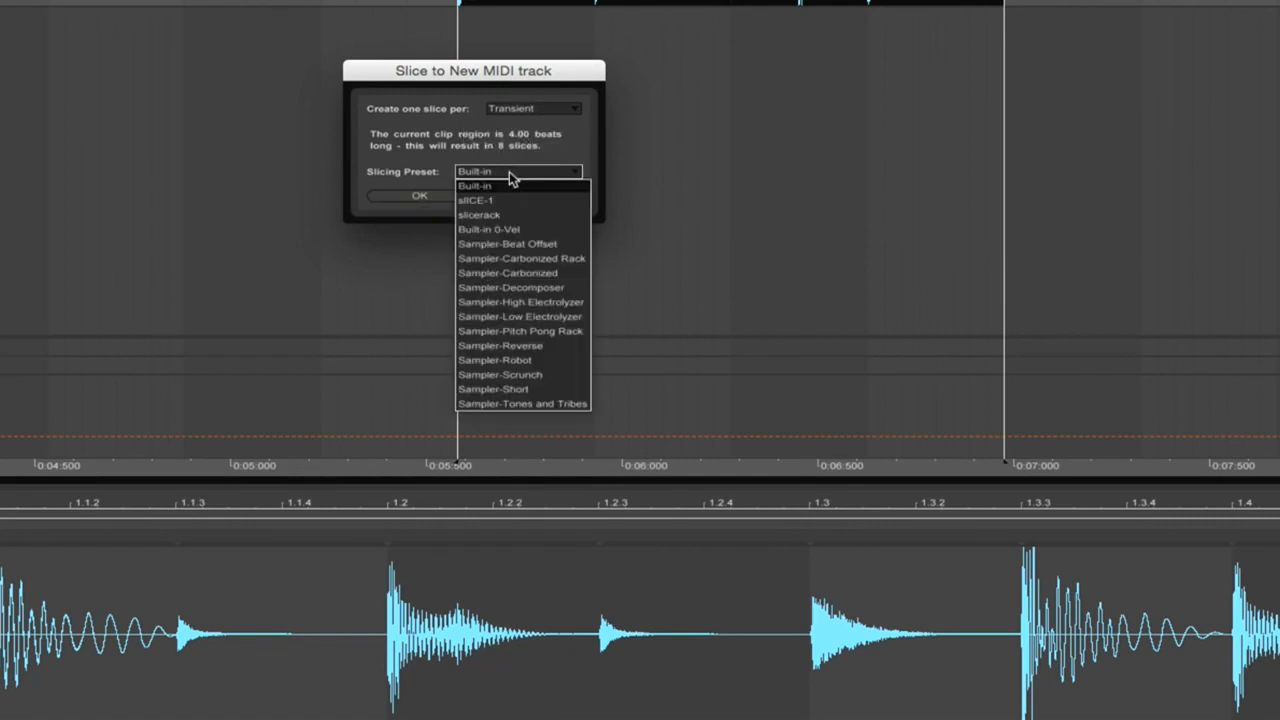
mouse_move(494, 215)
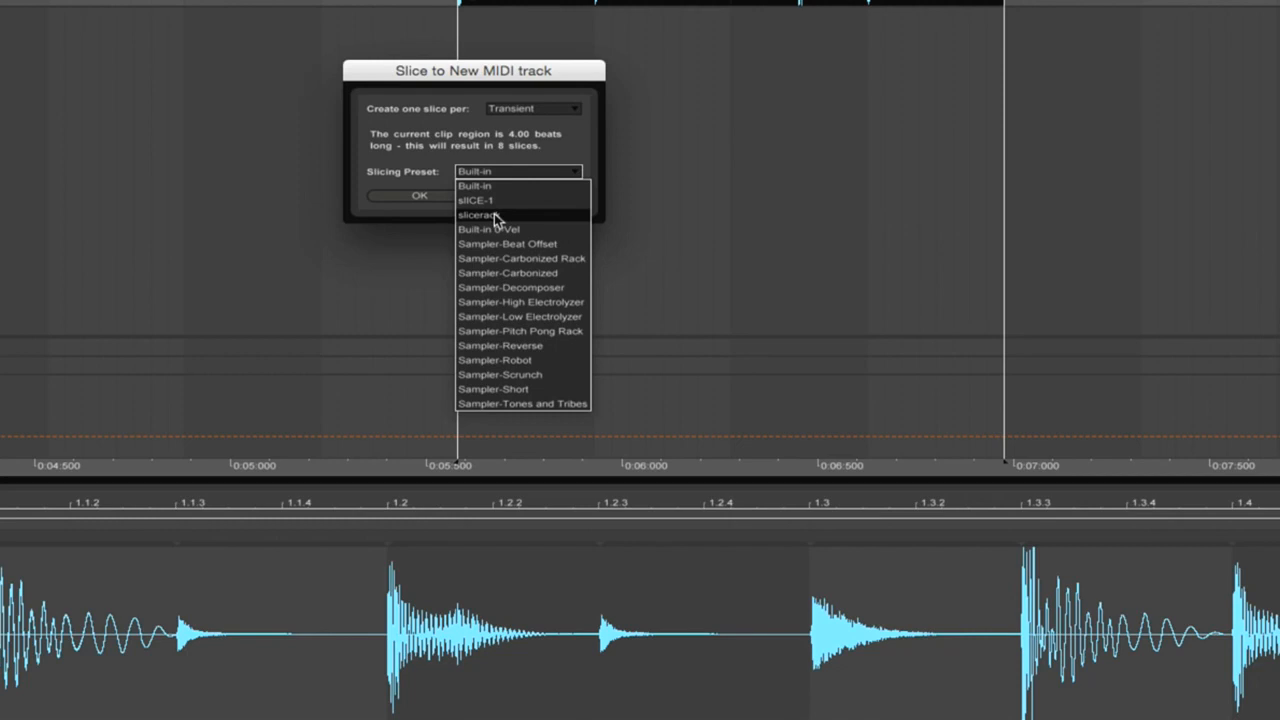
click(483, 214)
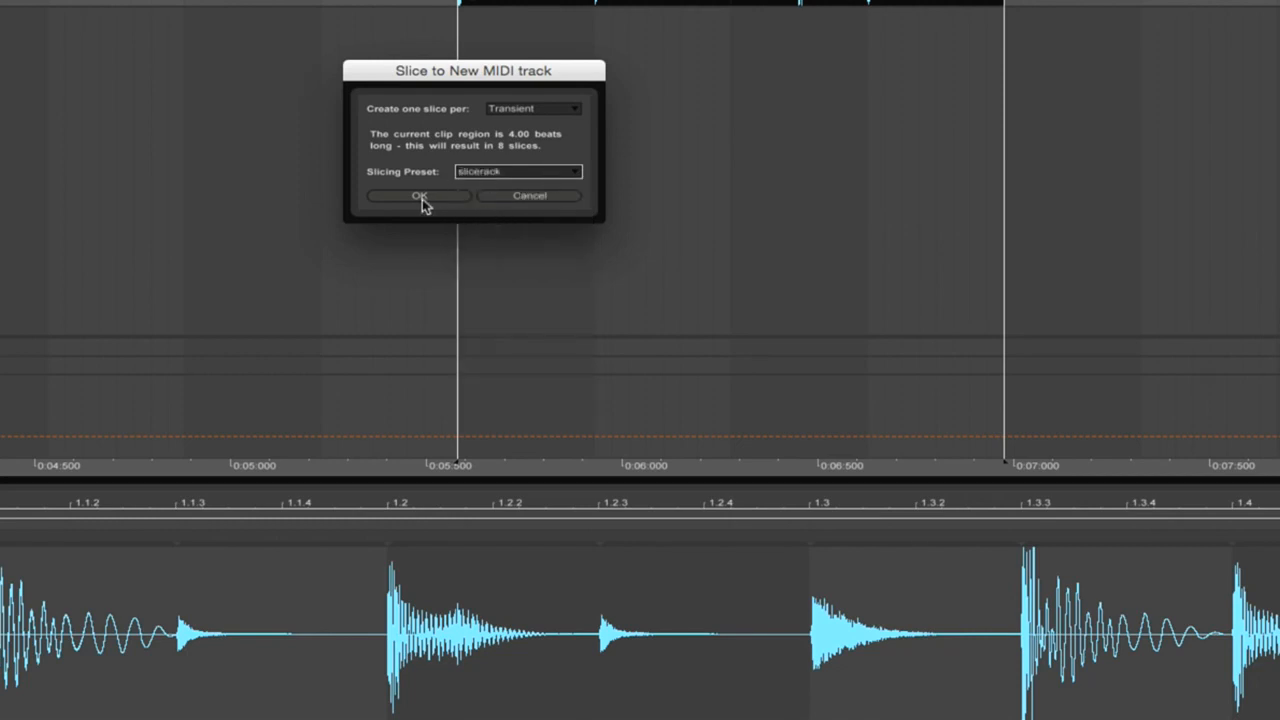
click(418, 195)
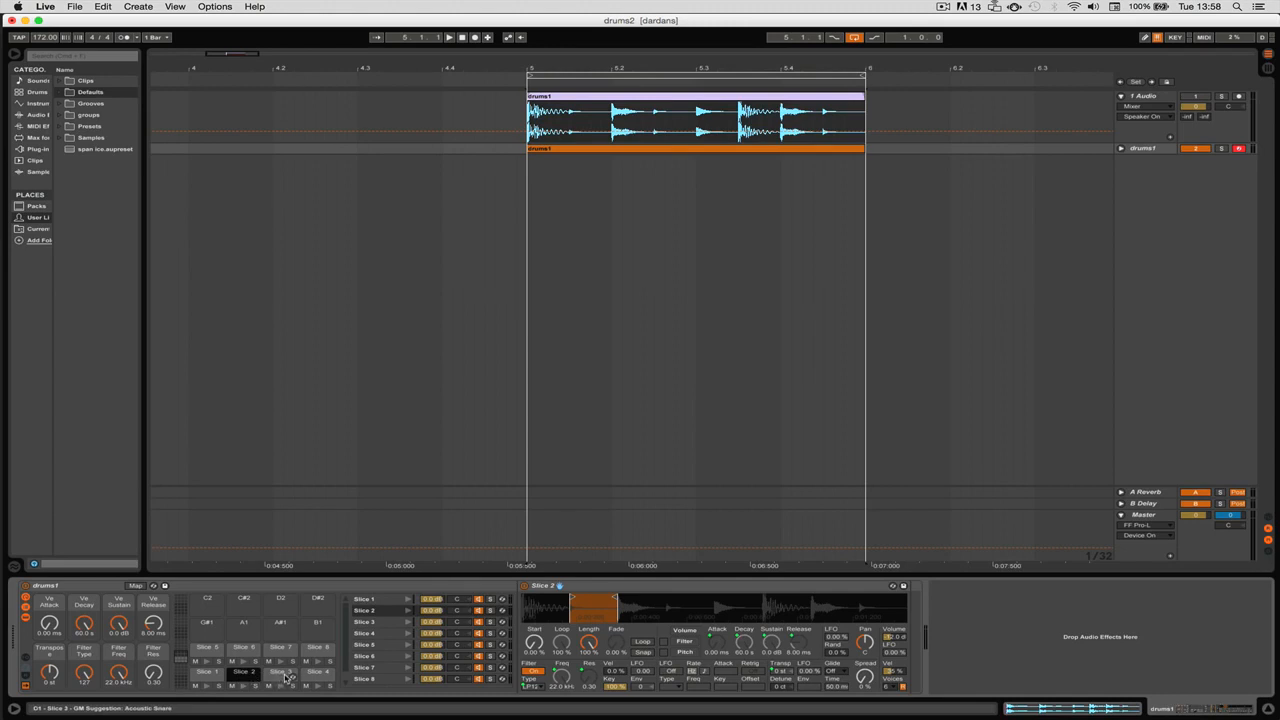
click(318, 672)
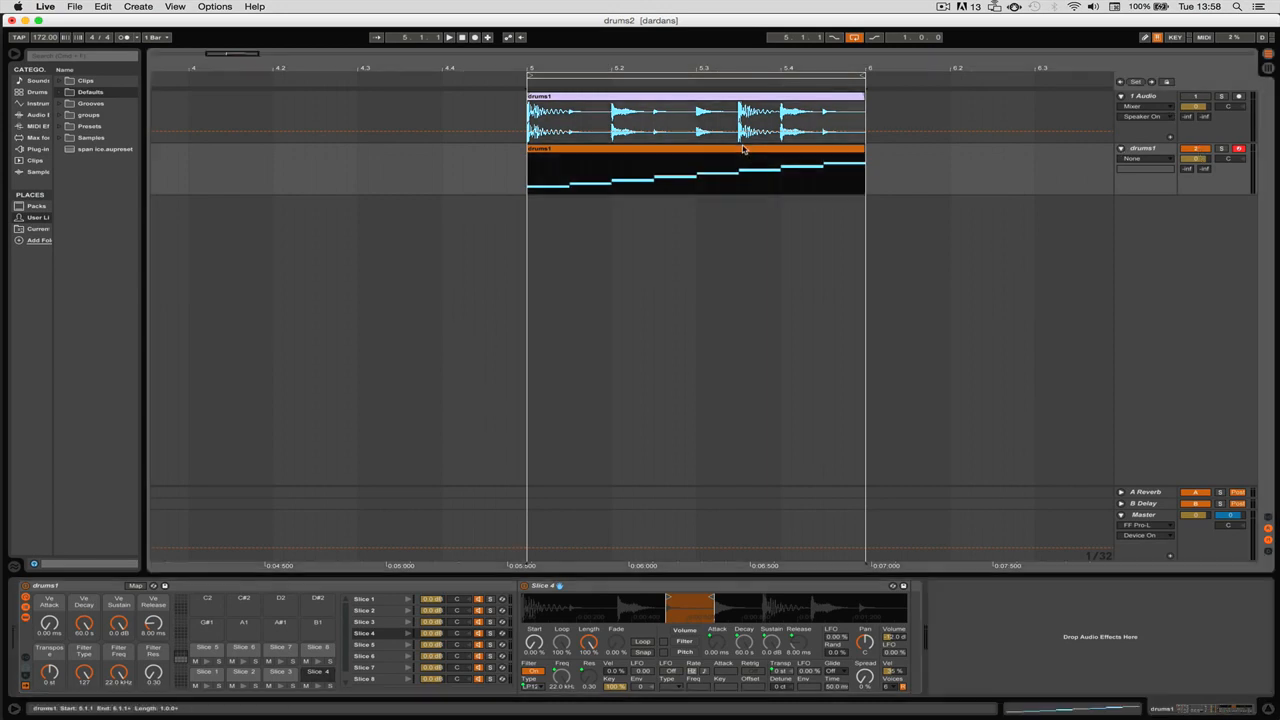
click(448, 37)
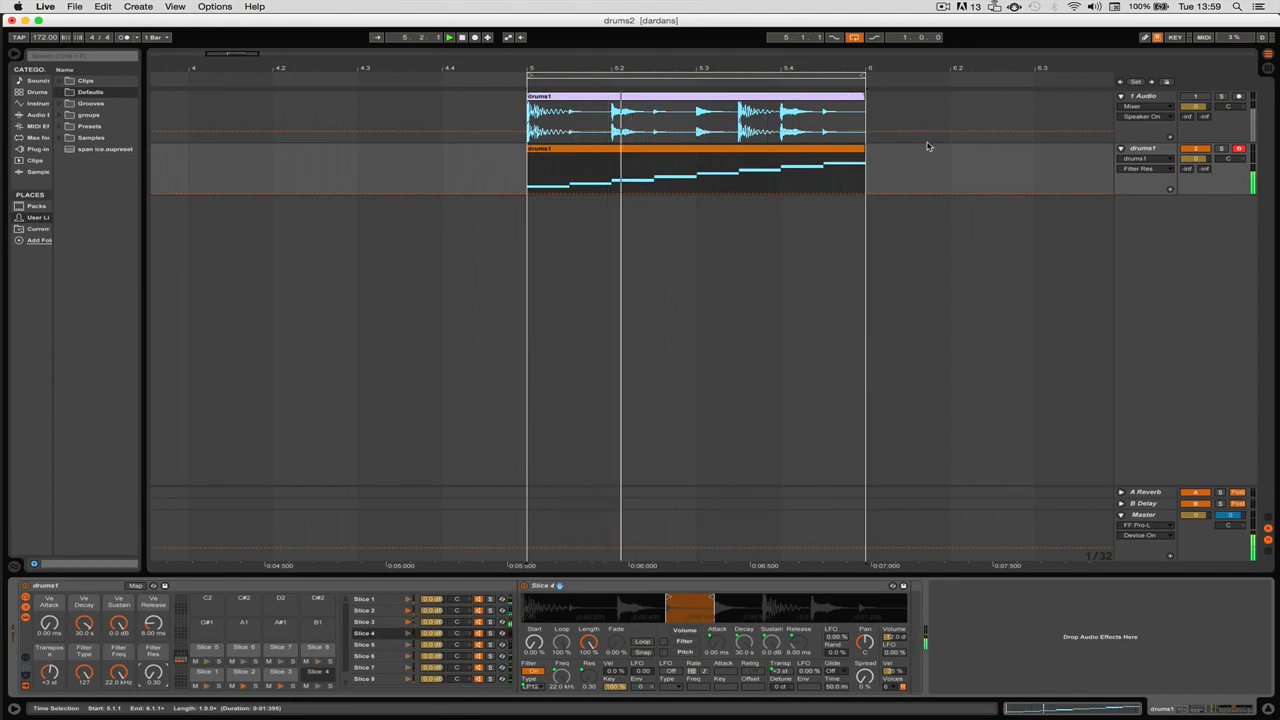
mouse_move(810, 197)
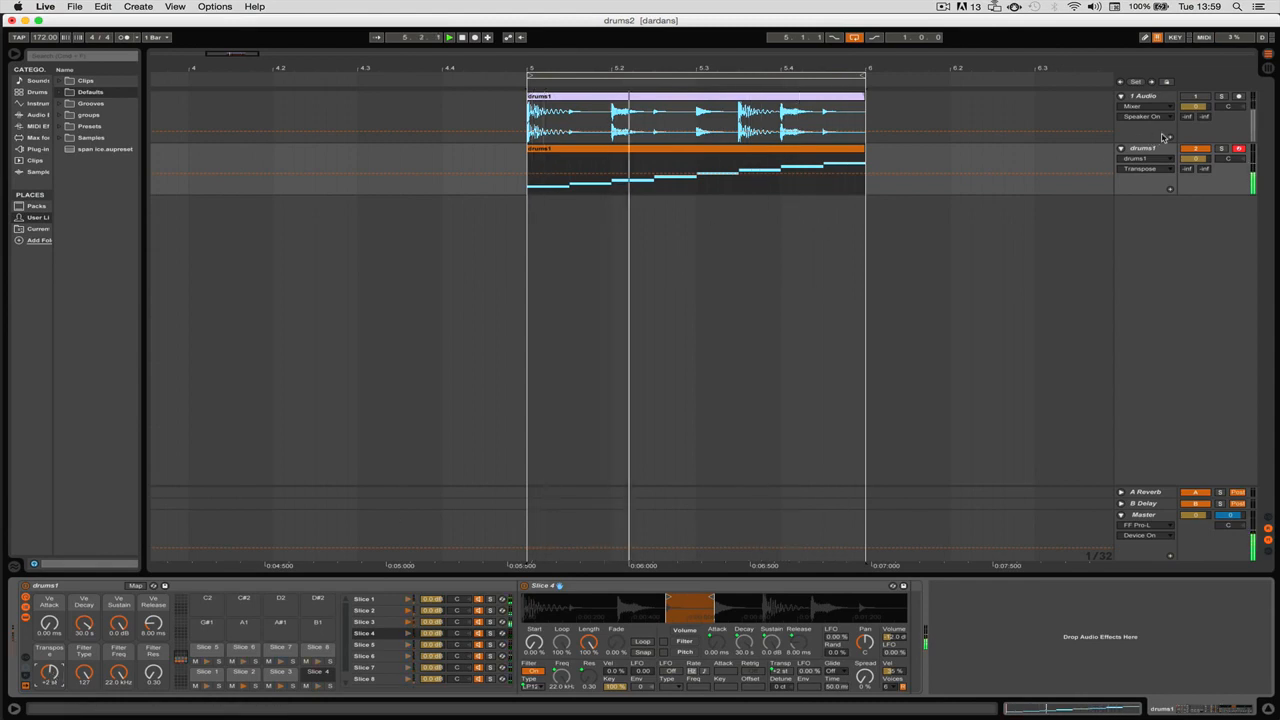
- Duplicate the sliced drums1 track and expand the FabFilter folder under Plug-ins
right_click(1142, 148)
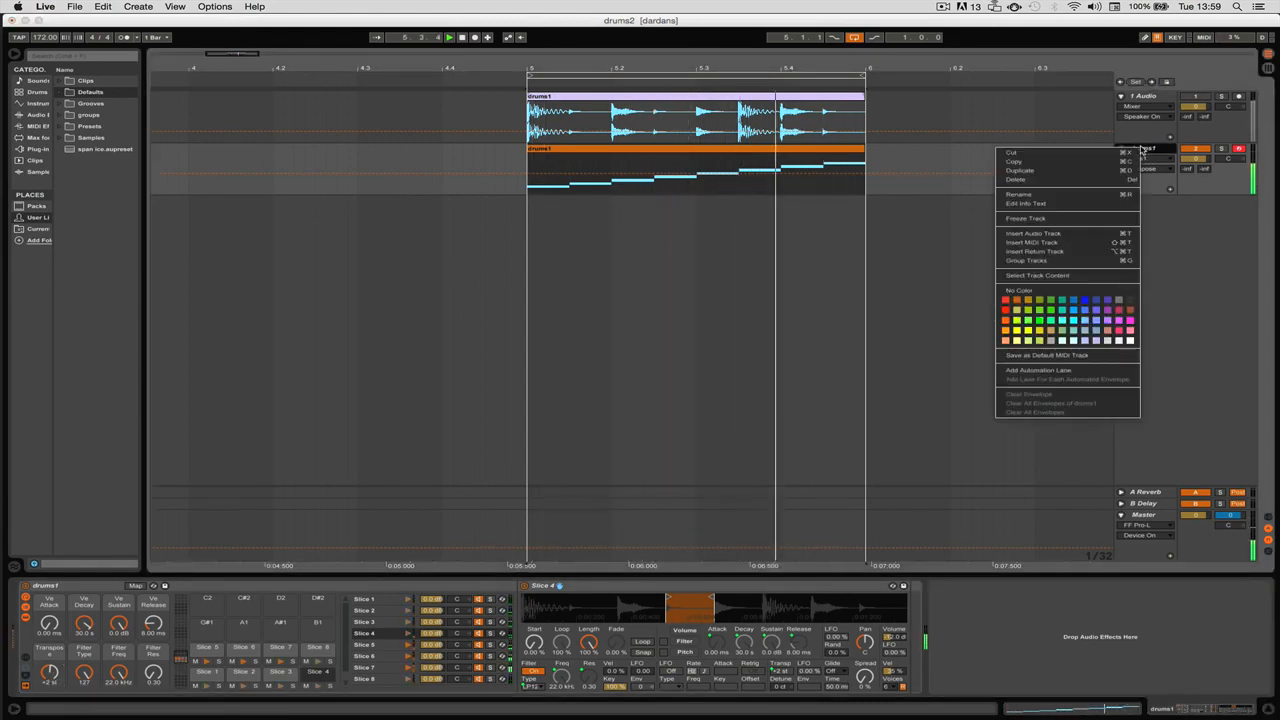
click(1019, 170)
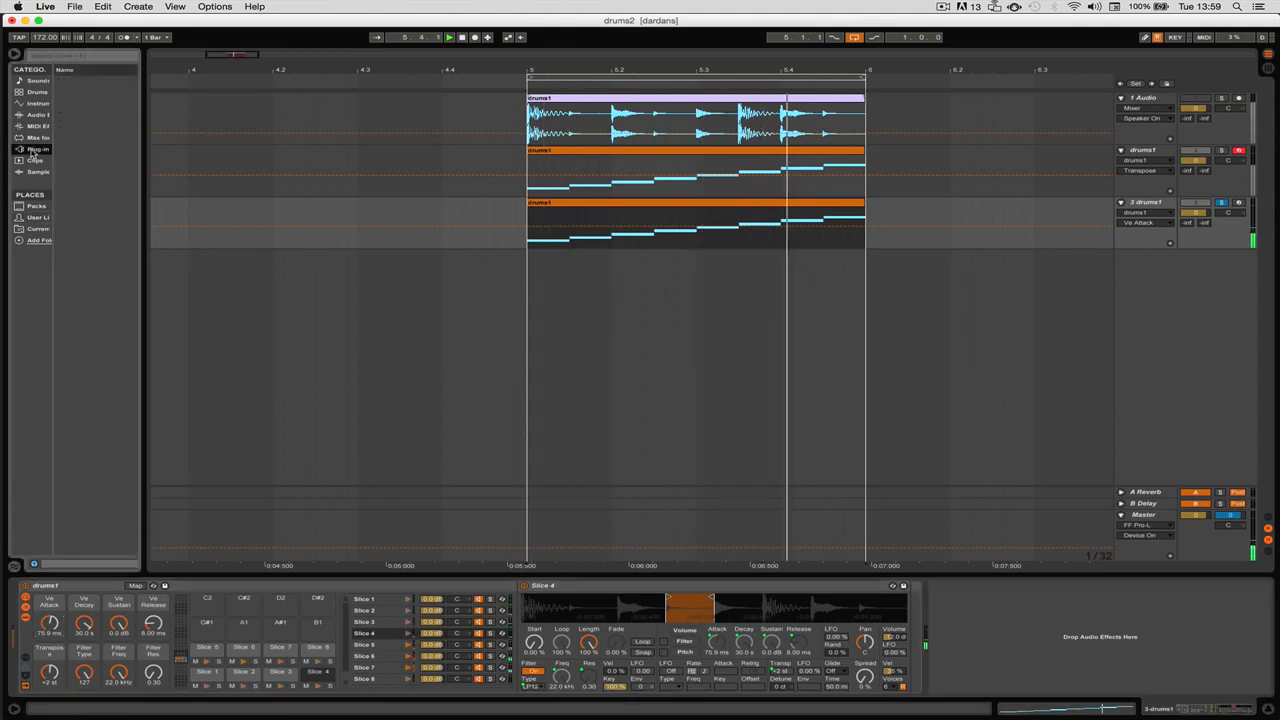
click(38, 148)
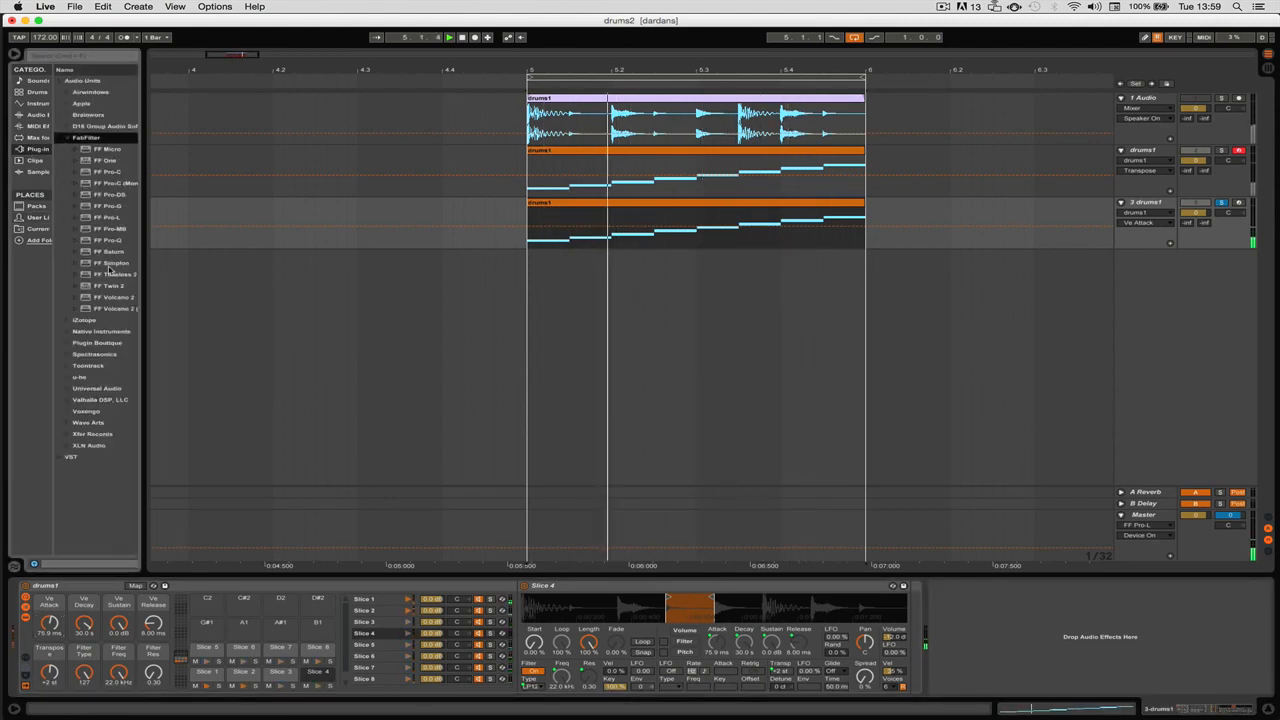
double_click(113, 251)
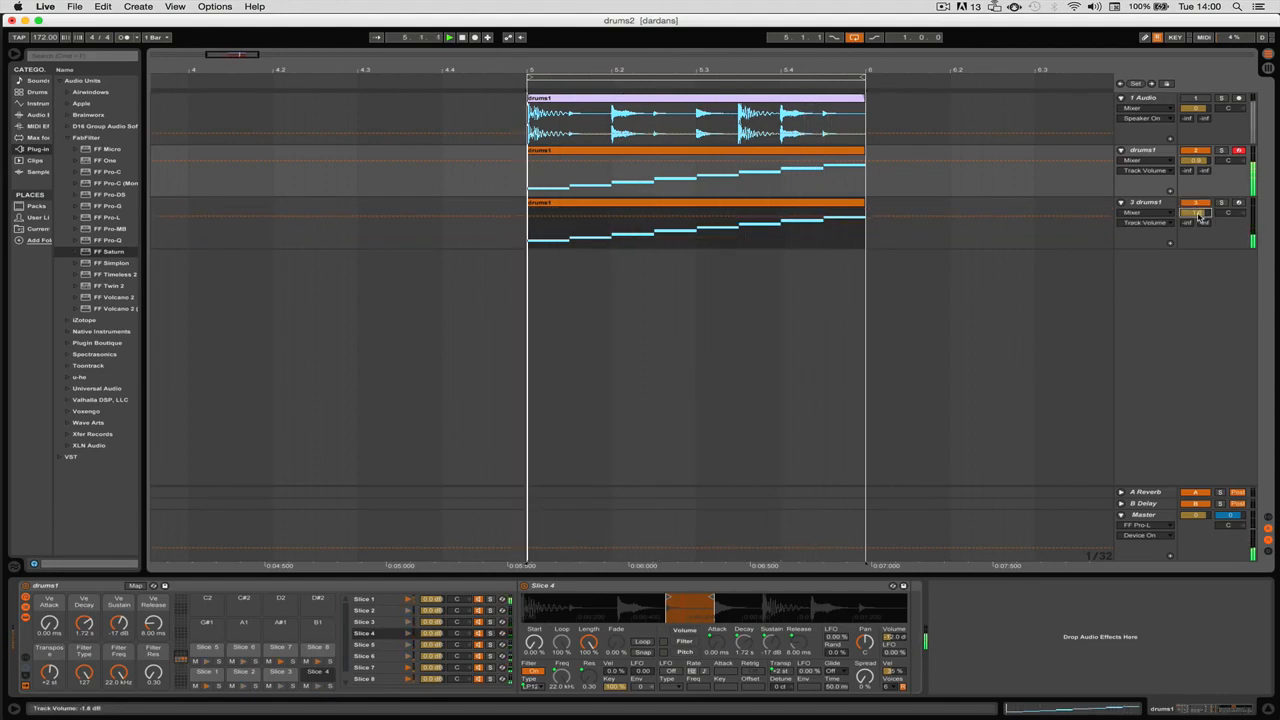
- Add FF Saturn to the duplicated drums track and list the audio effects
click(1145, 202)
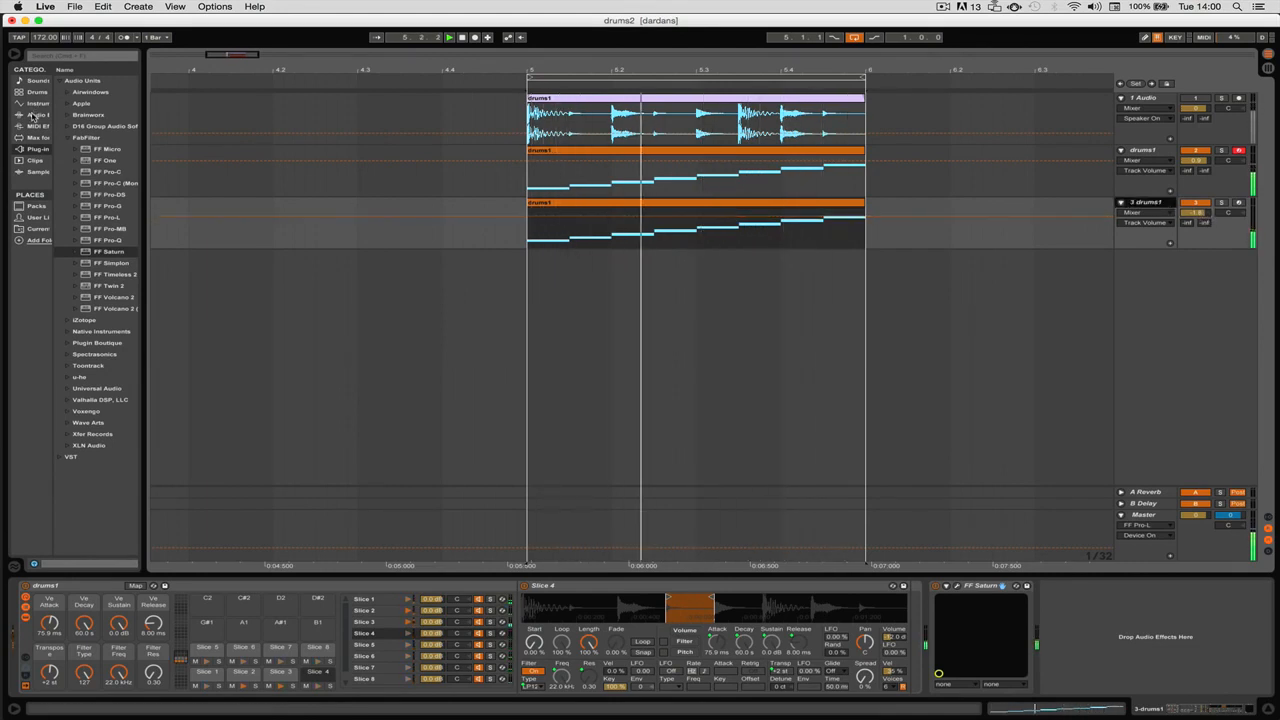
click(37, 91)
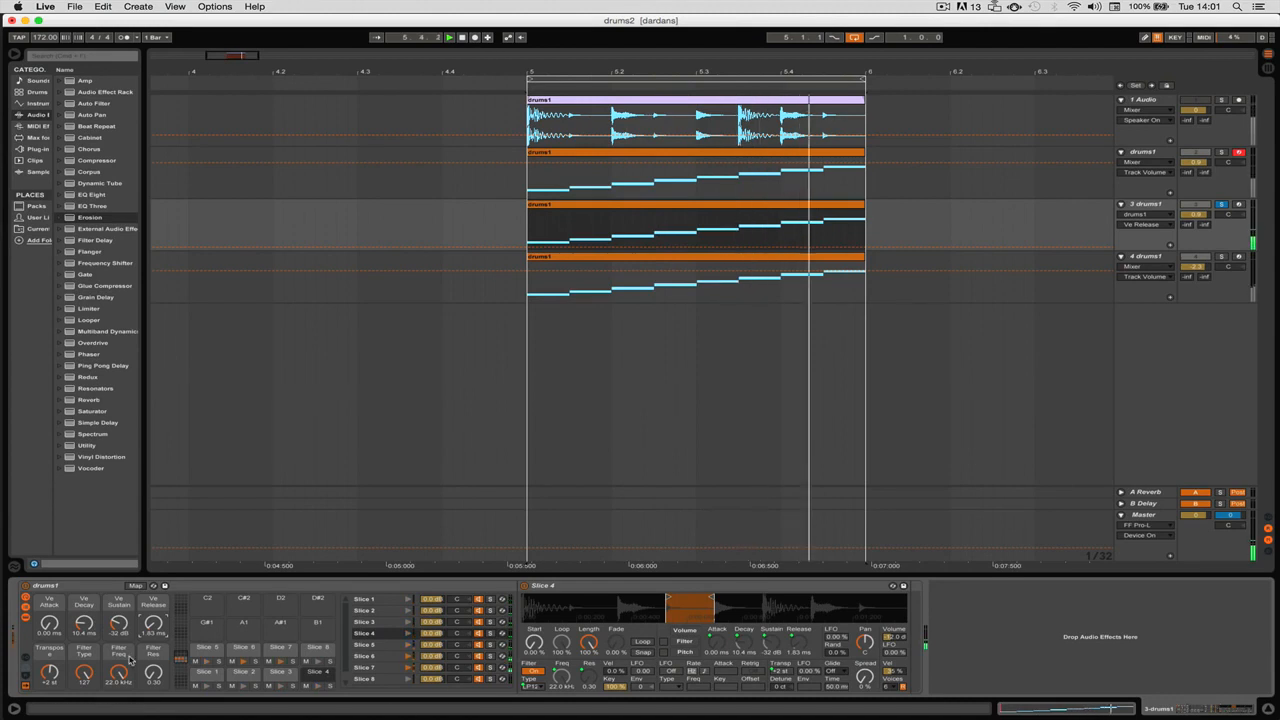
- Shorten the third track's slice envelope and adjust its volume level
click(630, 300)
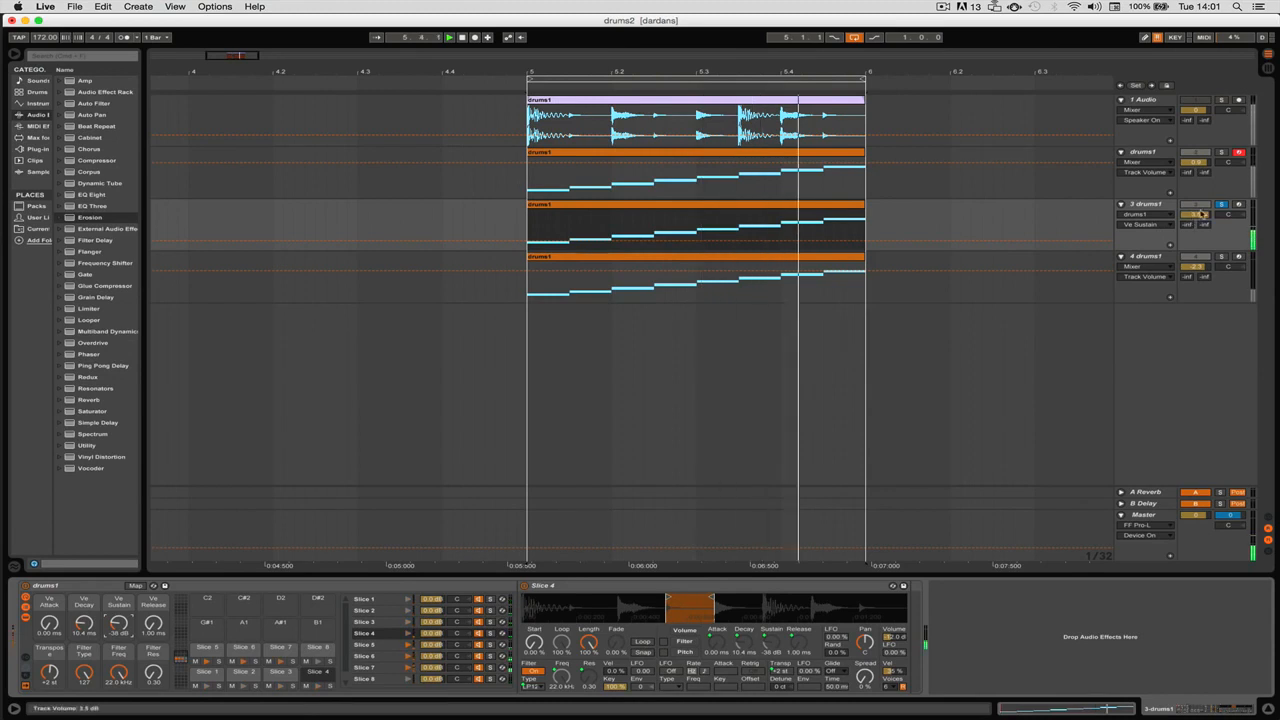
click(1222, 205)
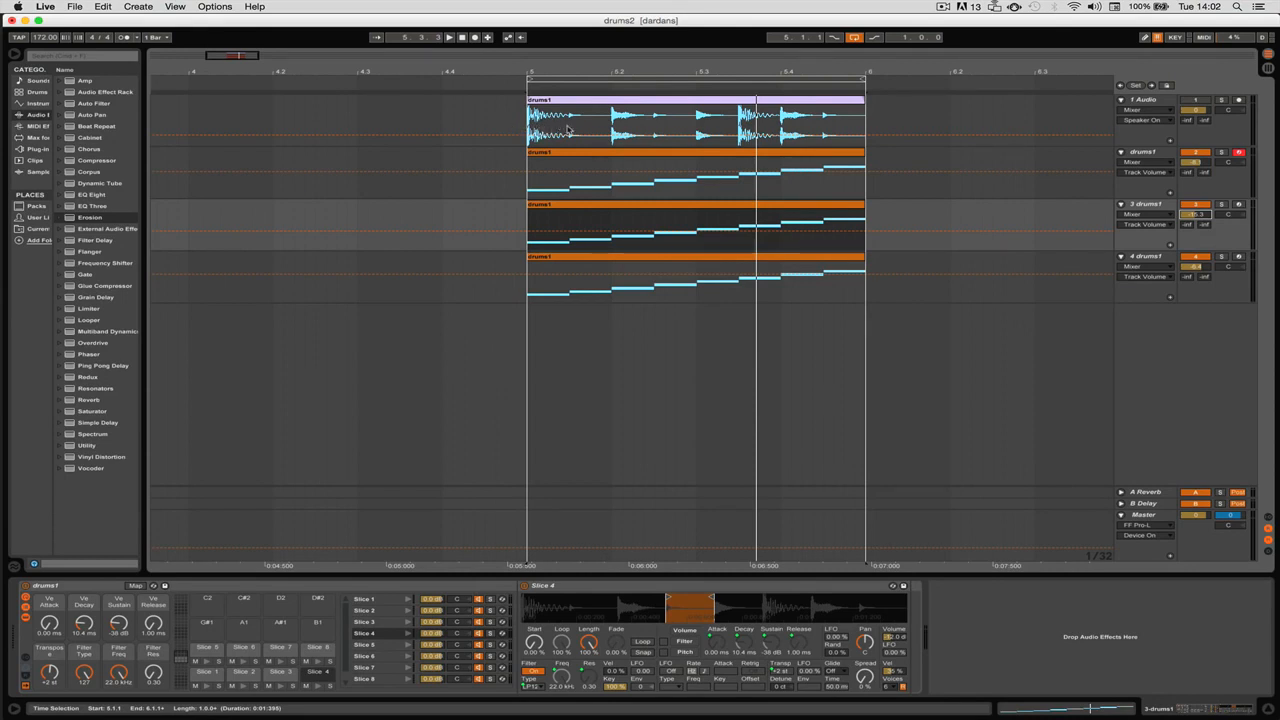
mouse_move(563, 179)
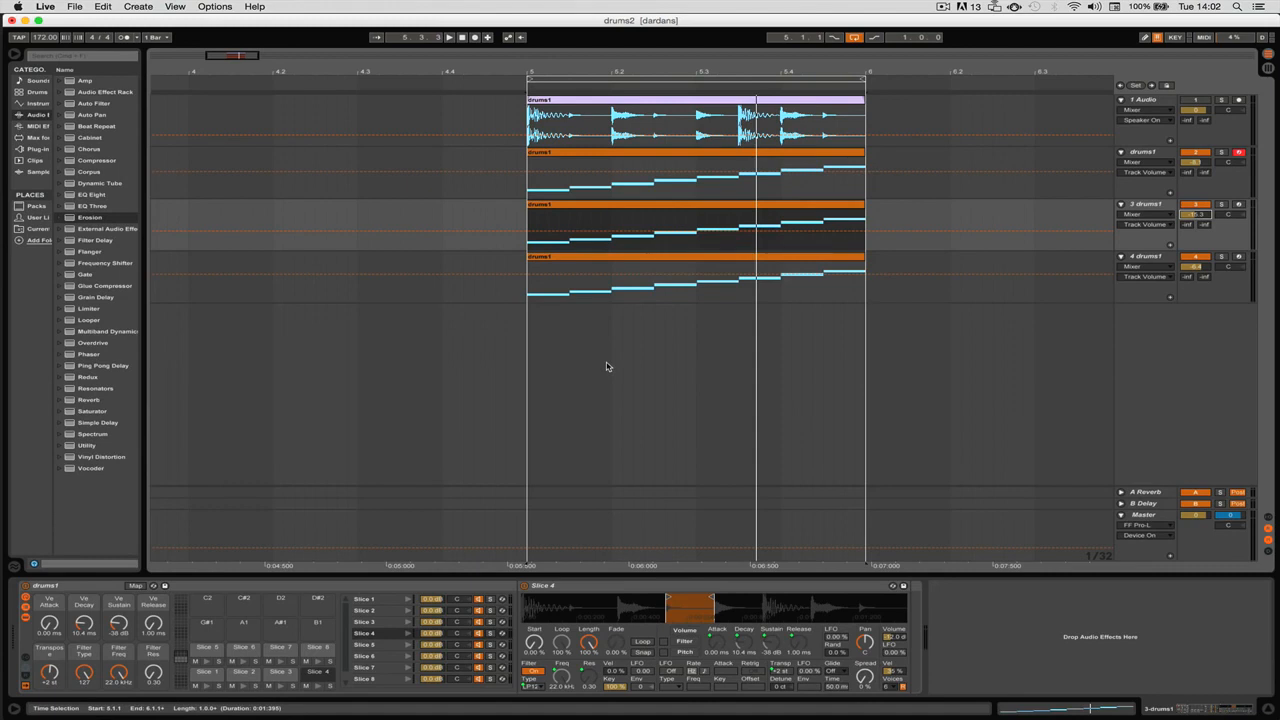
mouse_move(758, 319)
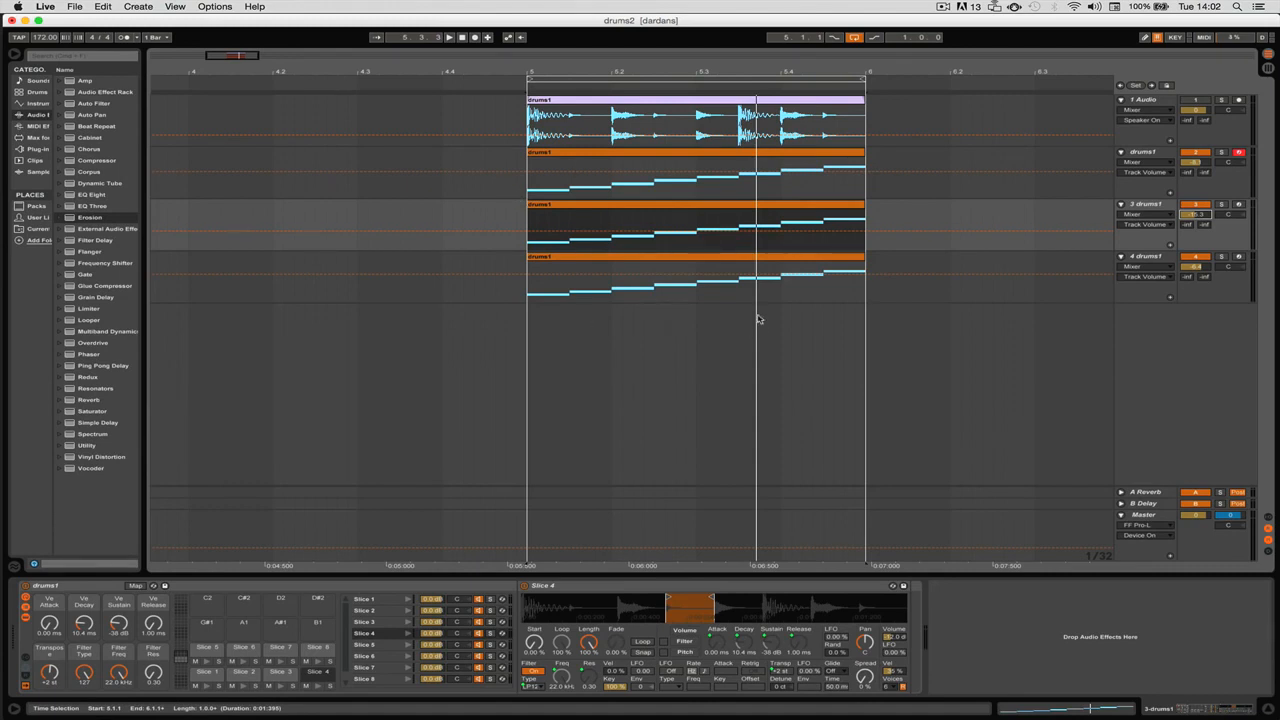
mouse_move(898, 390)
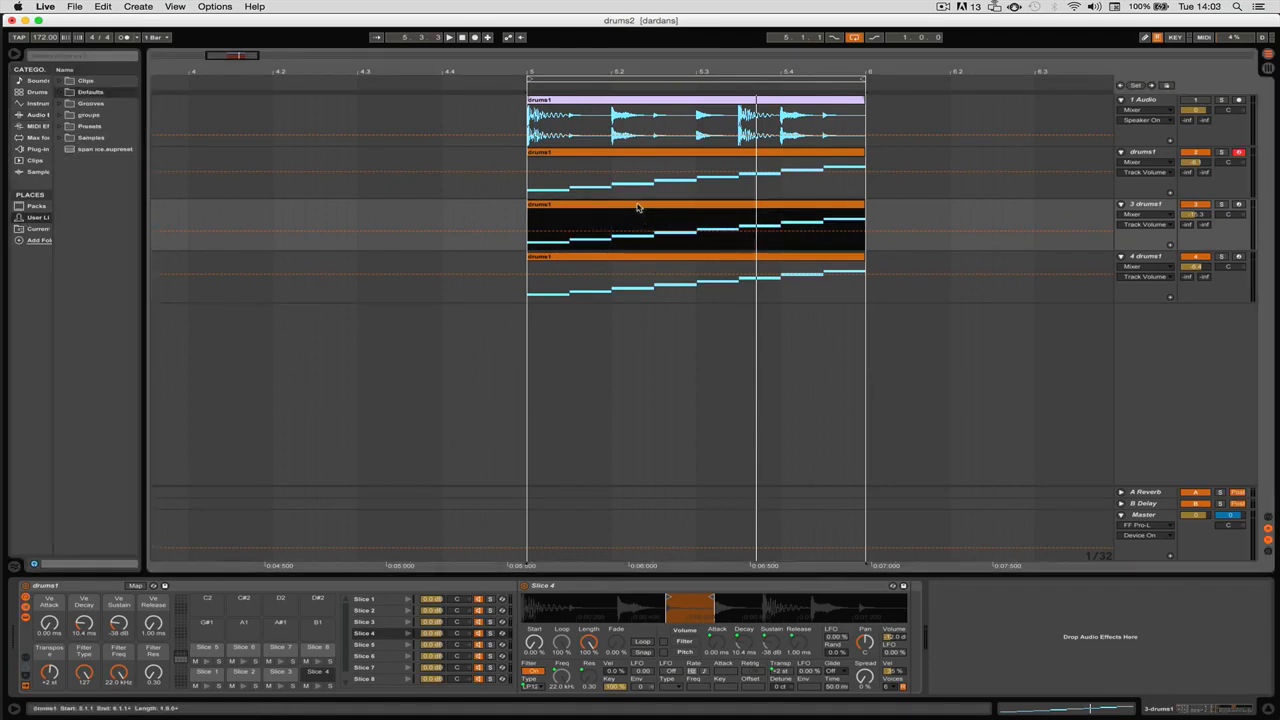
click(88, 80)
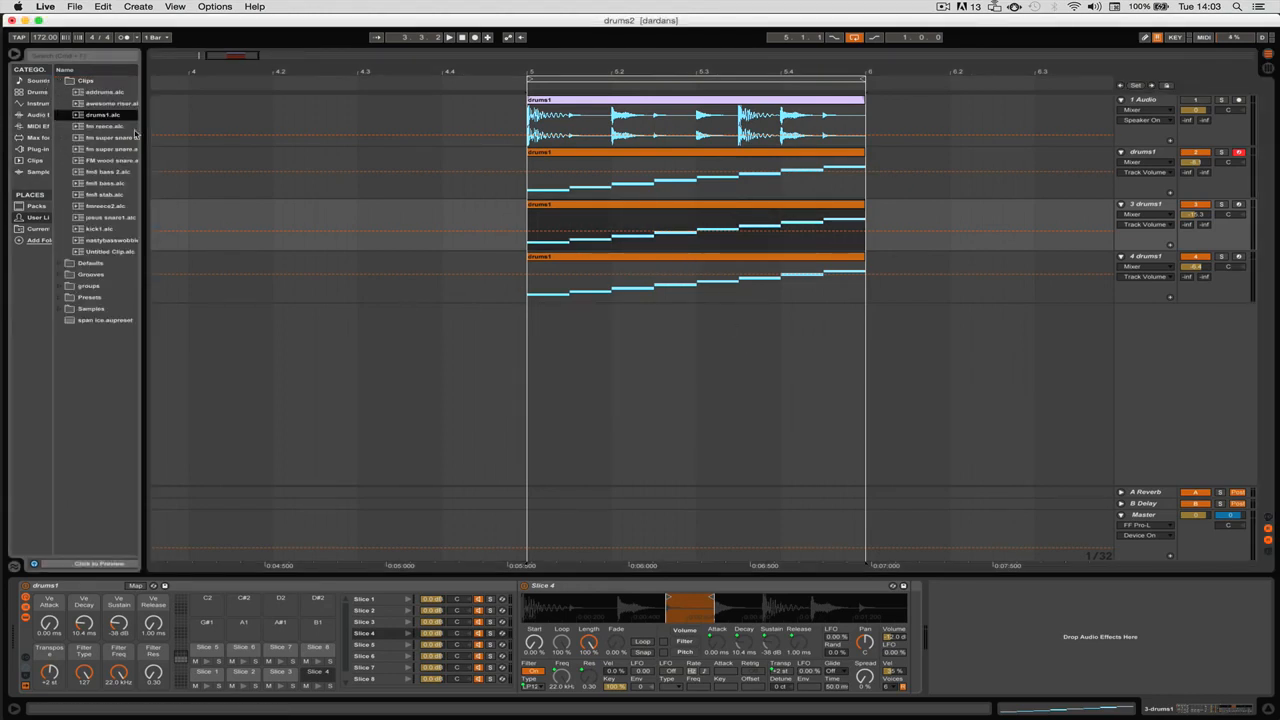
click(60, 80)
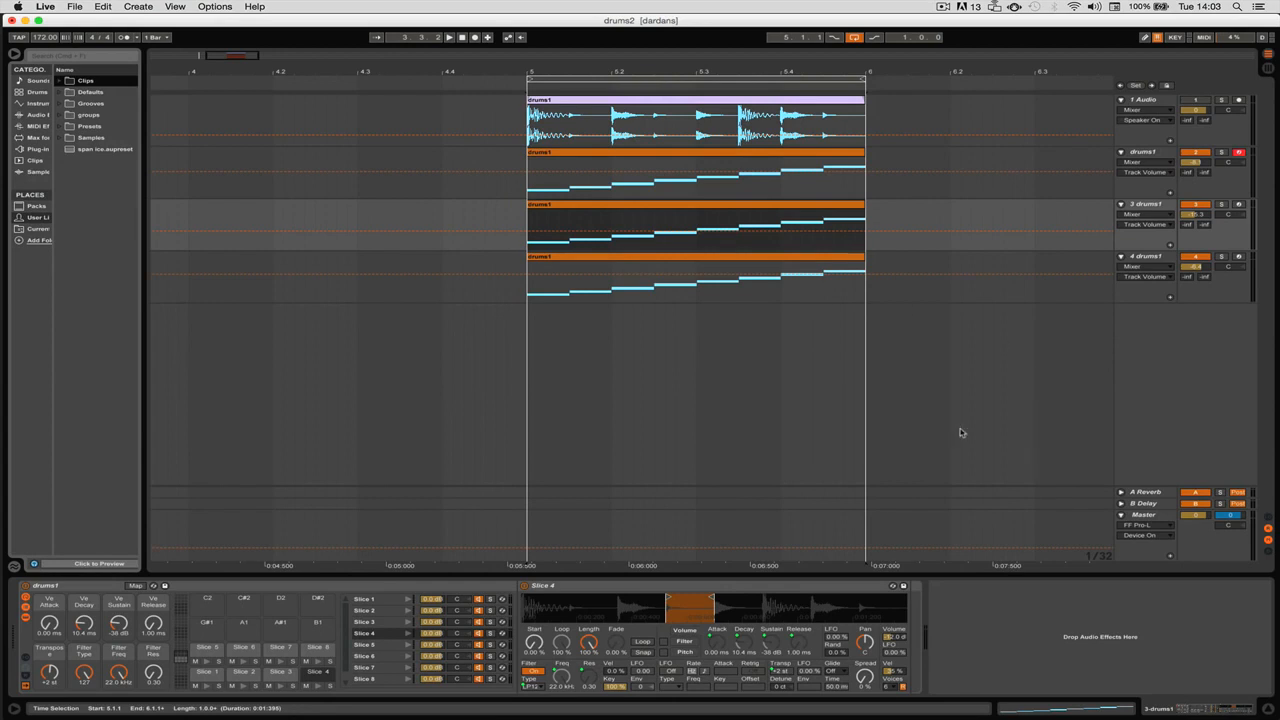
mouse_move(725, 342)
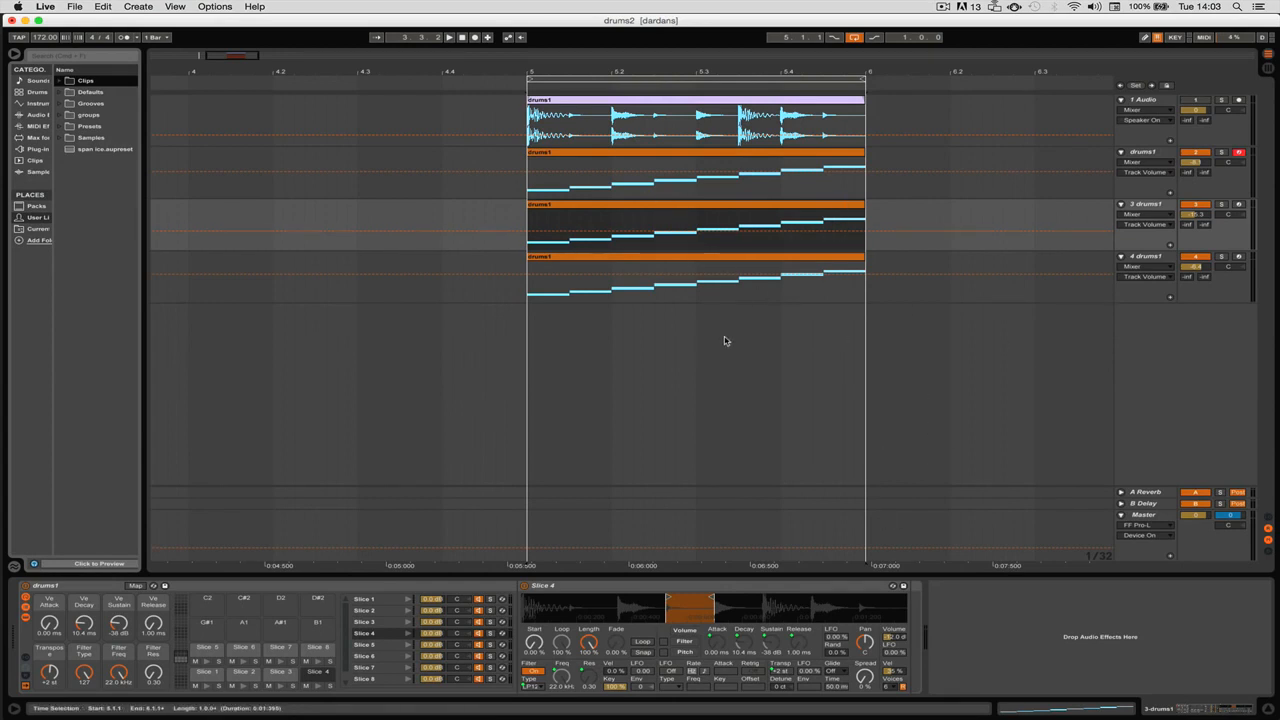
mouse_move(729, 353)
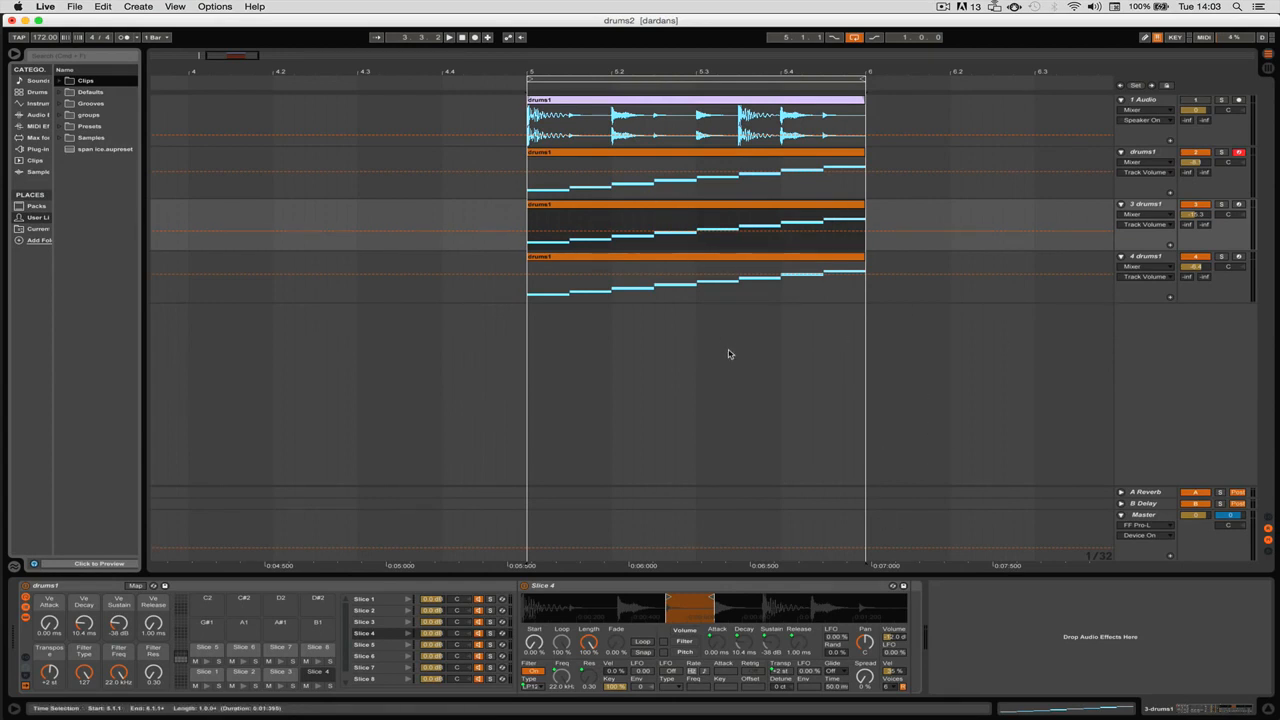
mouse_move(537, 397)
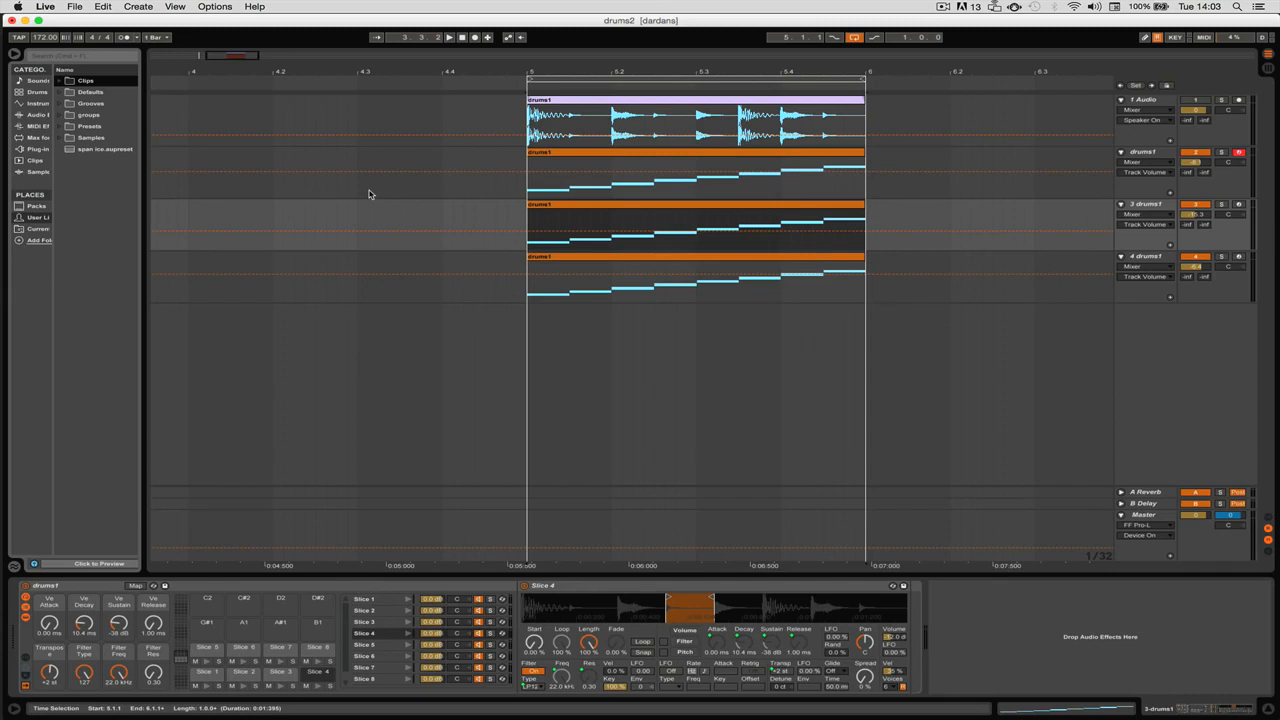
mouse_move(421, 247)
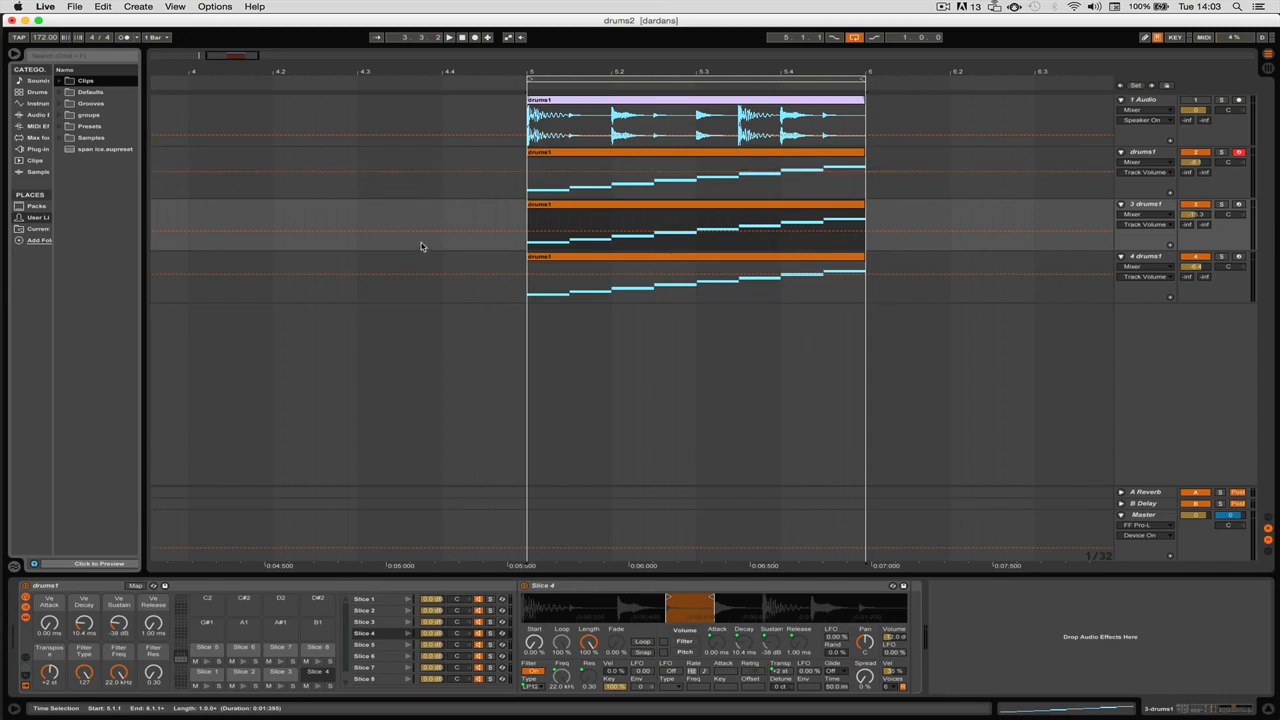
mouse_move(428, 244)
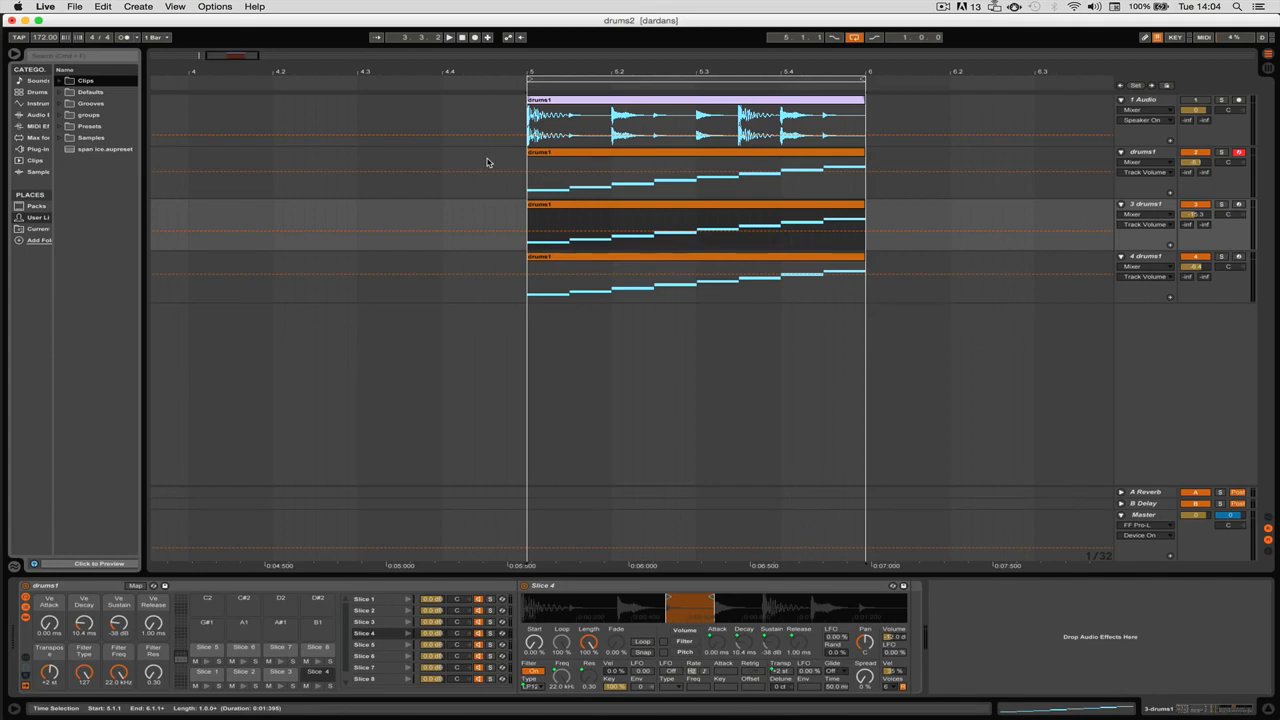
mouse_move(480, 165)
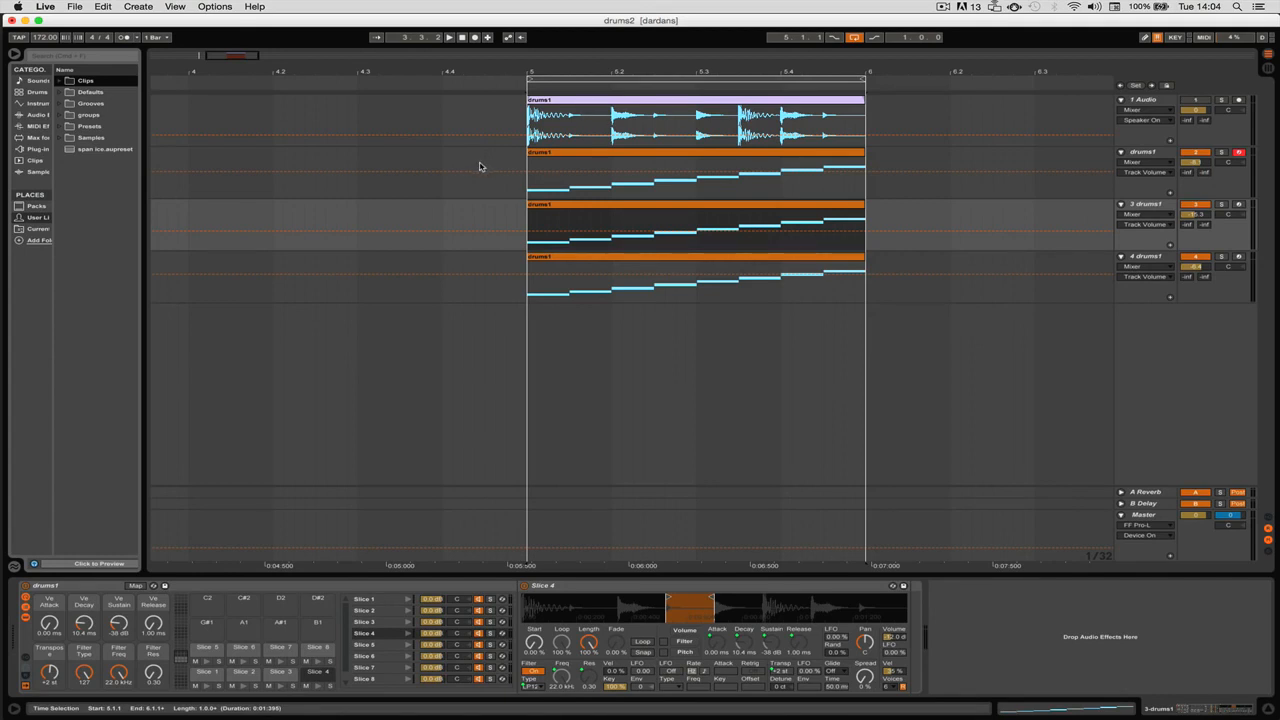